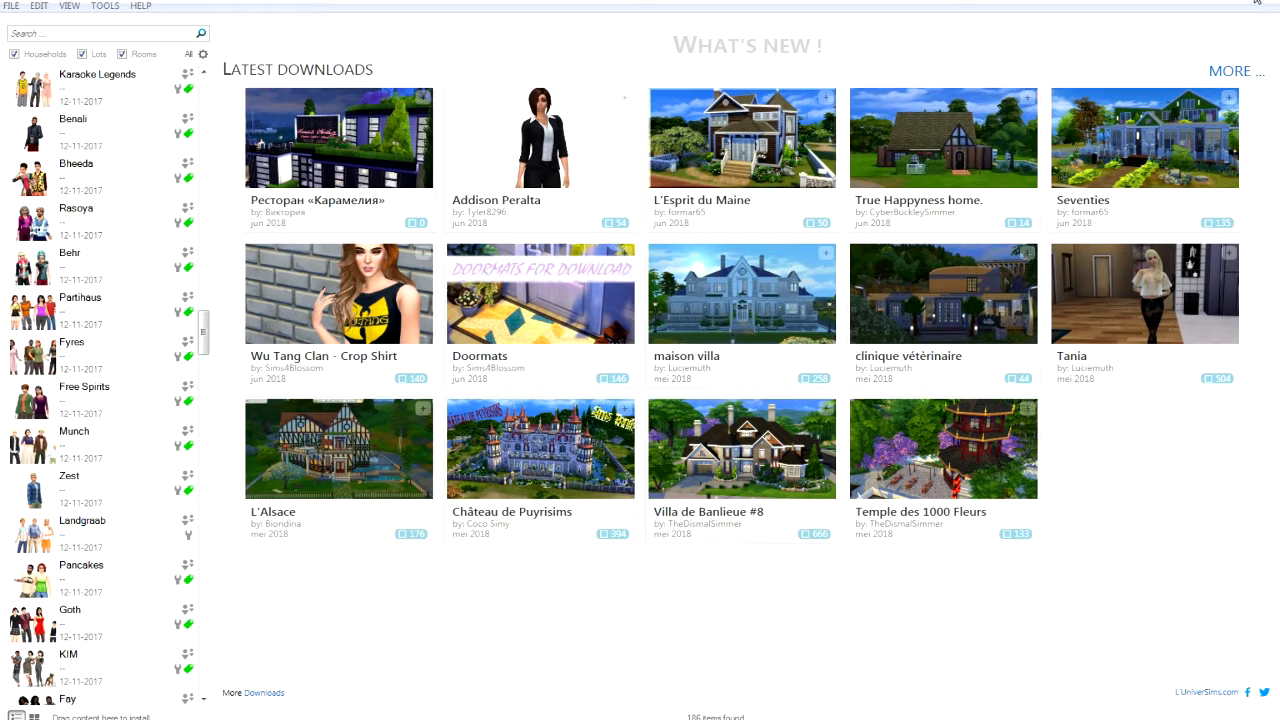
{"action": "mouse_move", "coordinate": [940, 210]}
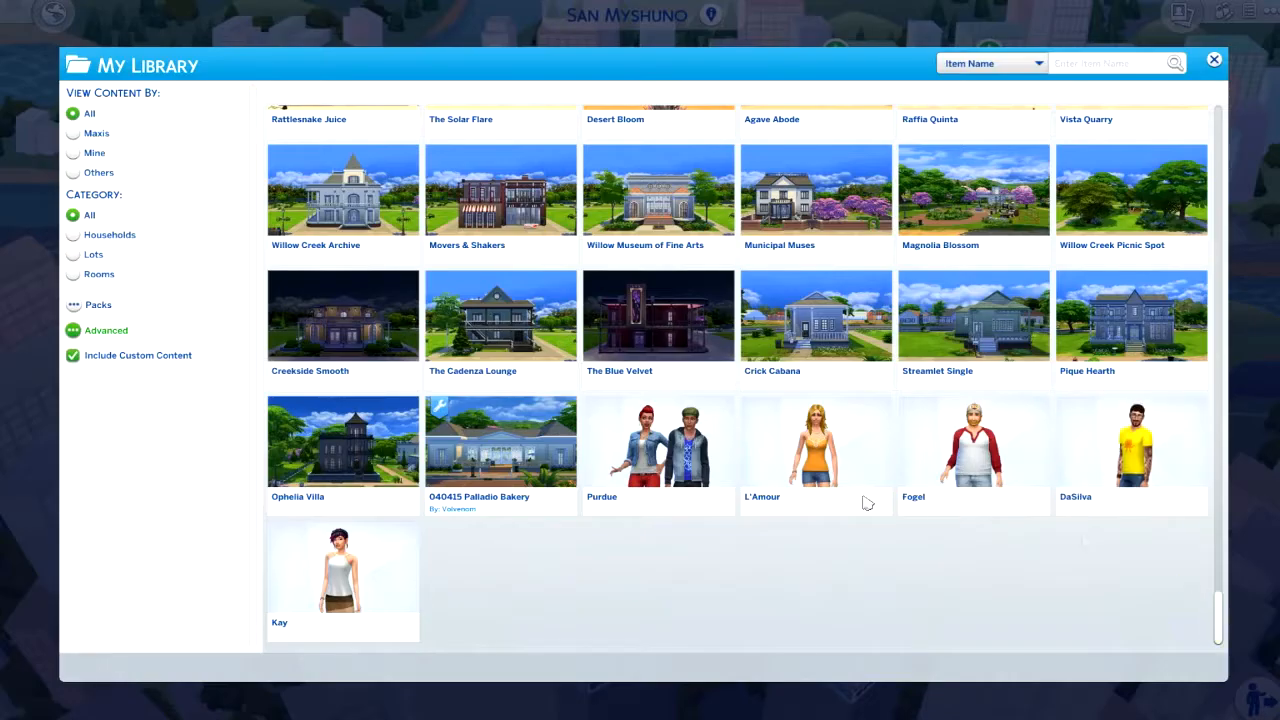
Show the 040415 Palladio Bakery lot's details: retail, $149,000, 40x30, required packs.
{"action": "left_click", "coordinate": [500, 442]}
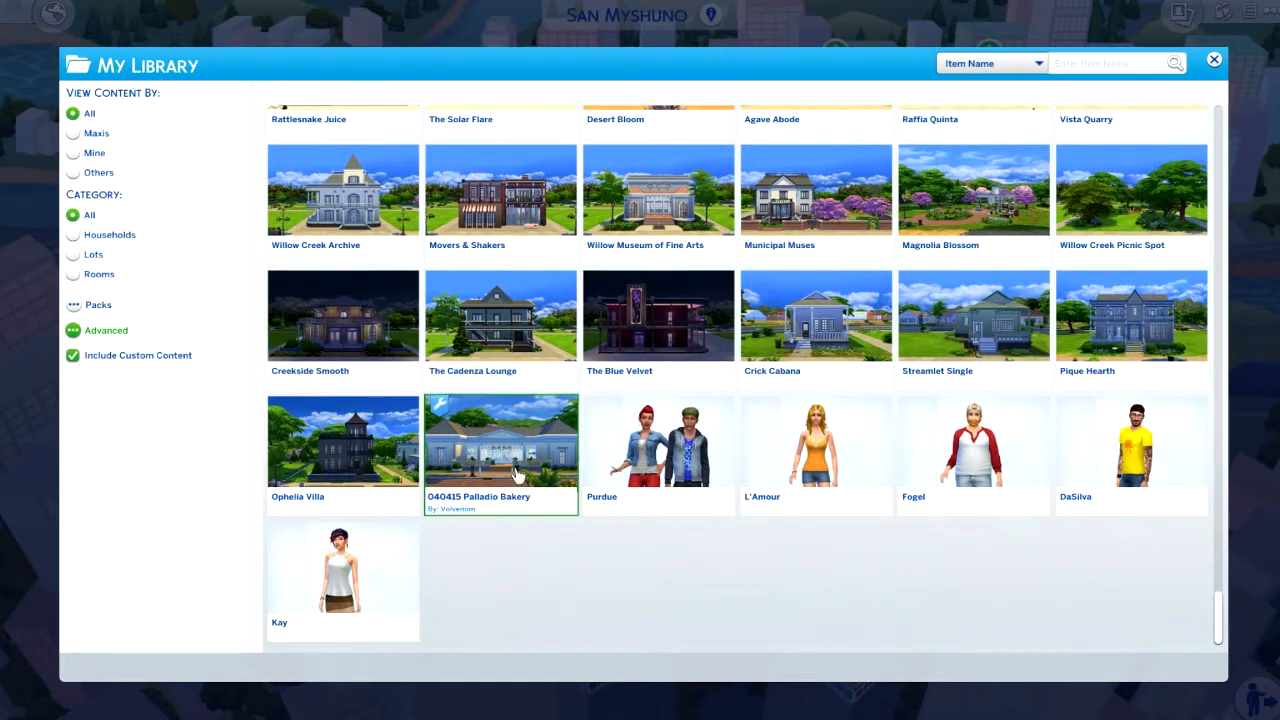
{"action": "double_click", "coordinate": [500, 440]}
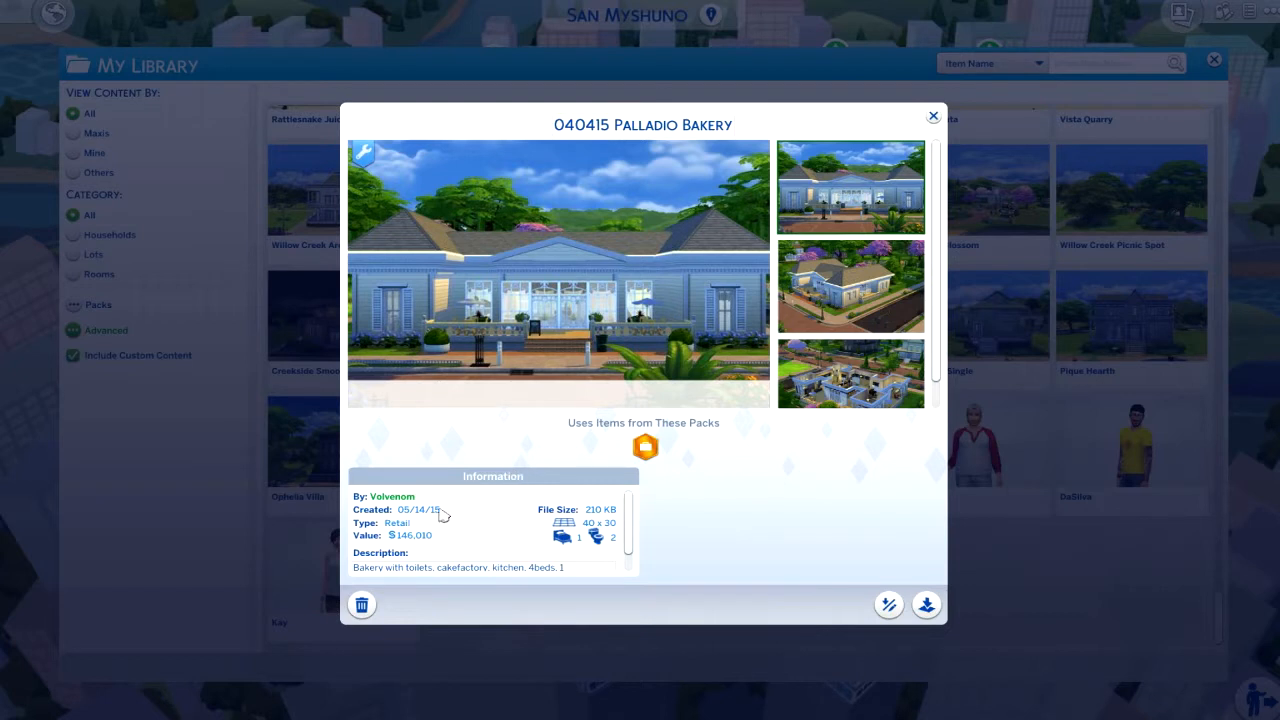
{"action": "mouse_move", "coordinate": [610, 520]}
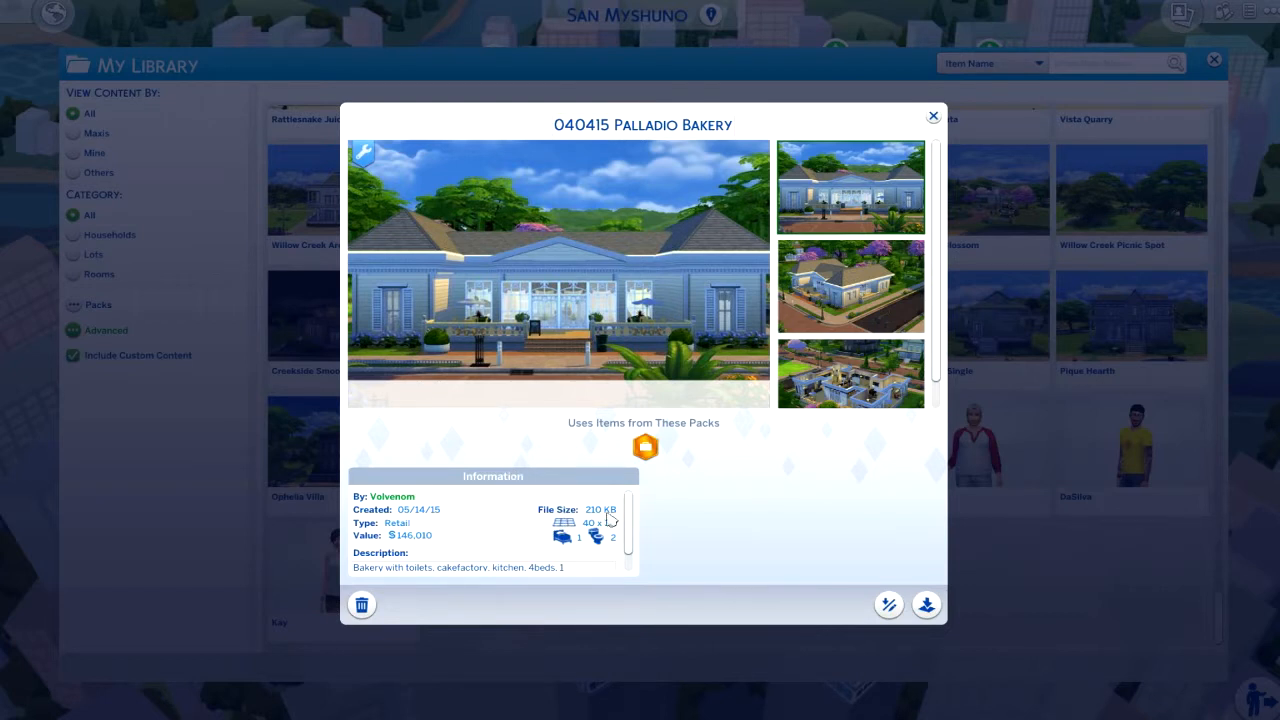
{"action": "mouse_move", "coordinate": [628, 514]}
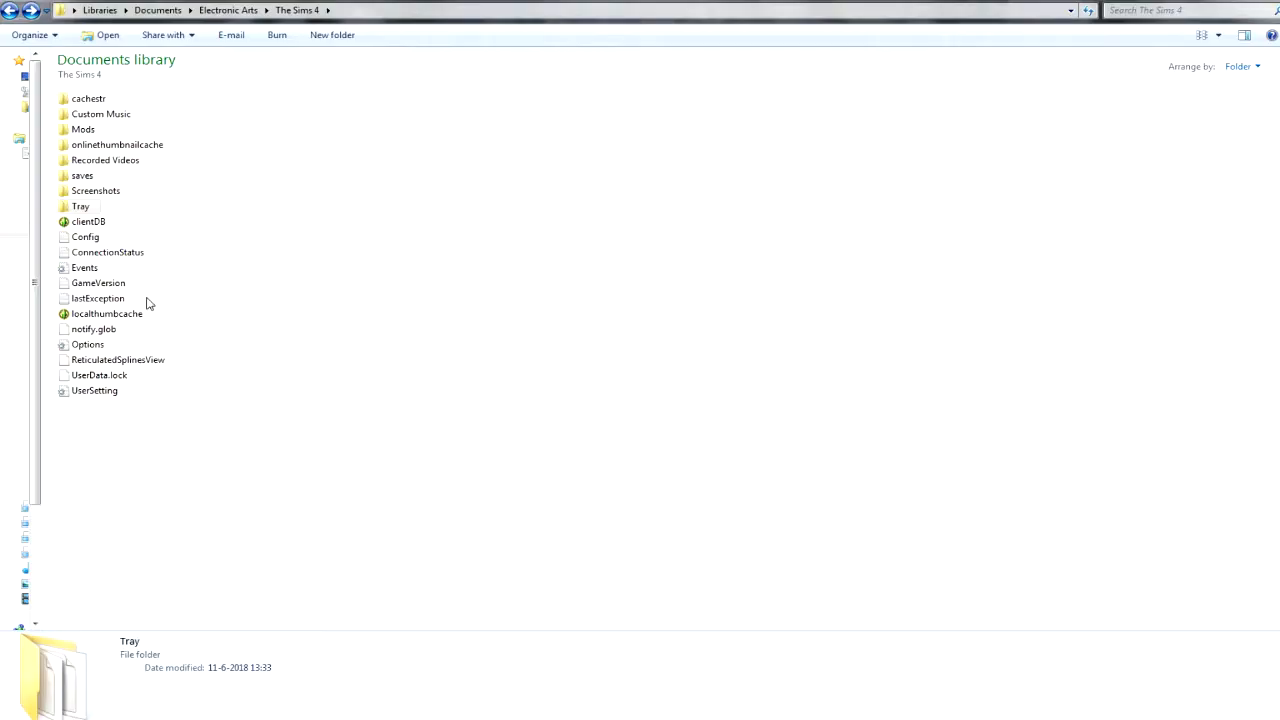
Browse the Tray folder's 1,252 files in Details view with dates, types and sizes.
{"action": "double_click", "coordinate": [80, 206]}
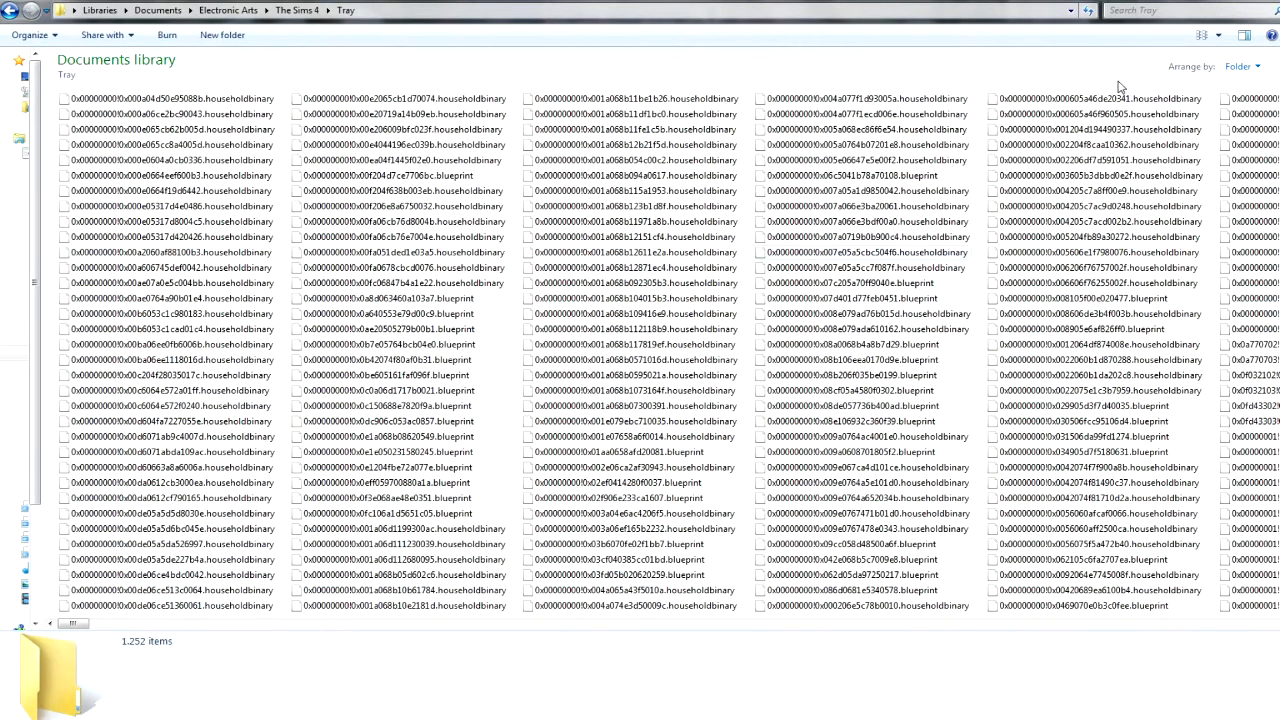
{"action": "left_click", "coordinate": [1218, 36]}
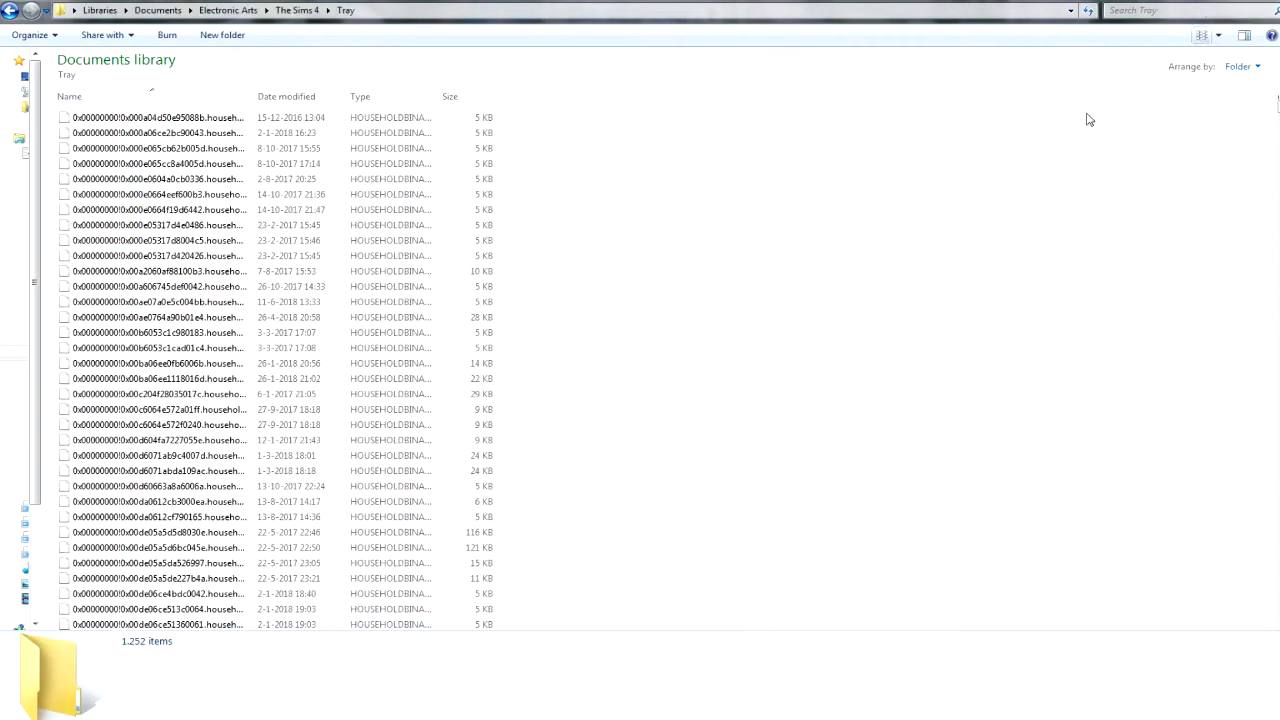
{"action": "scroll", "scroll_direction": "down", "scroll_amount": 3}
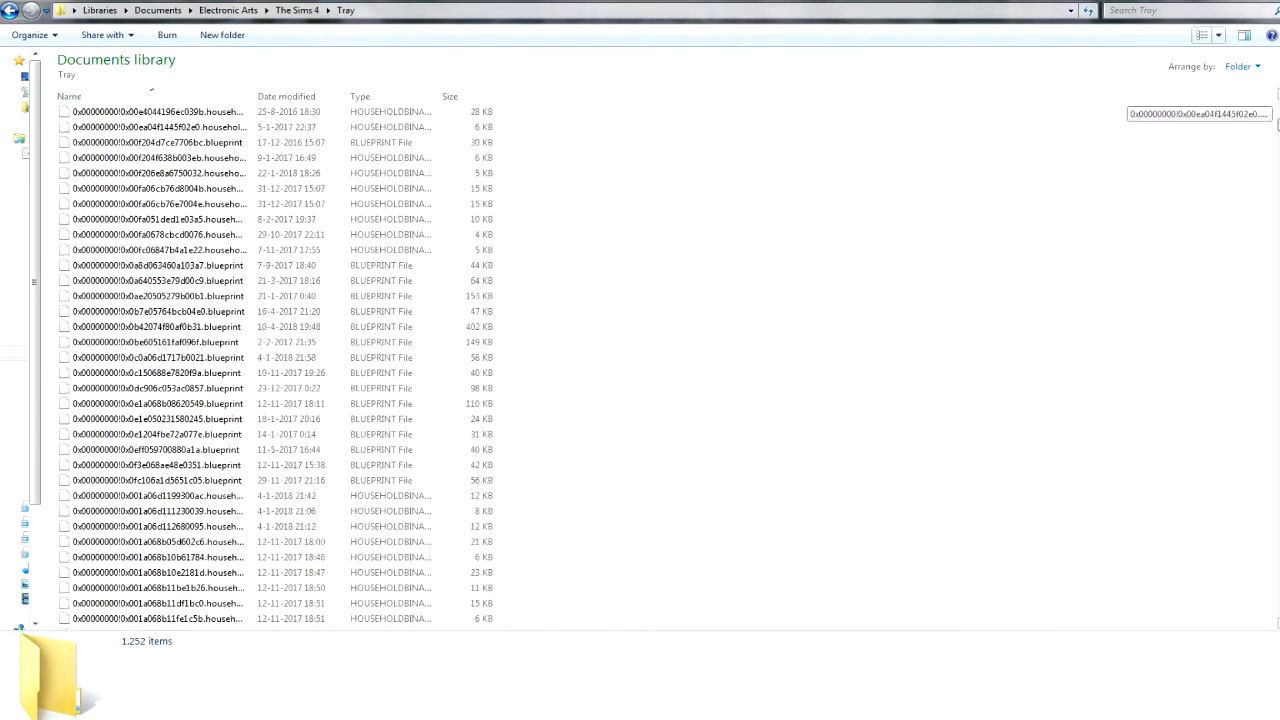
{"action": "scroll", "scroll_direction": "down", "scroll_amount": 3}
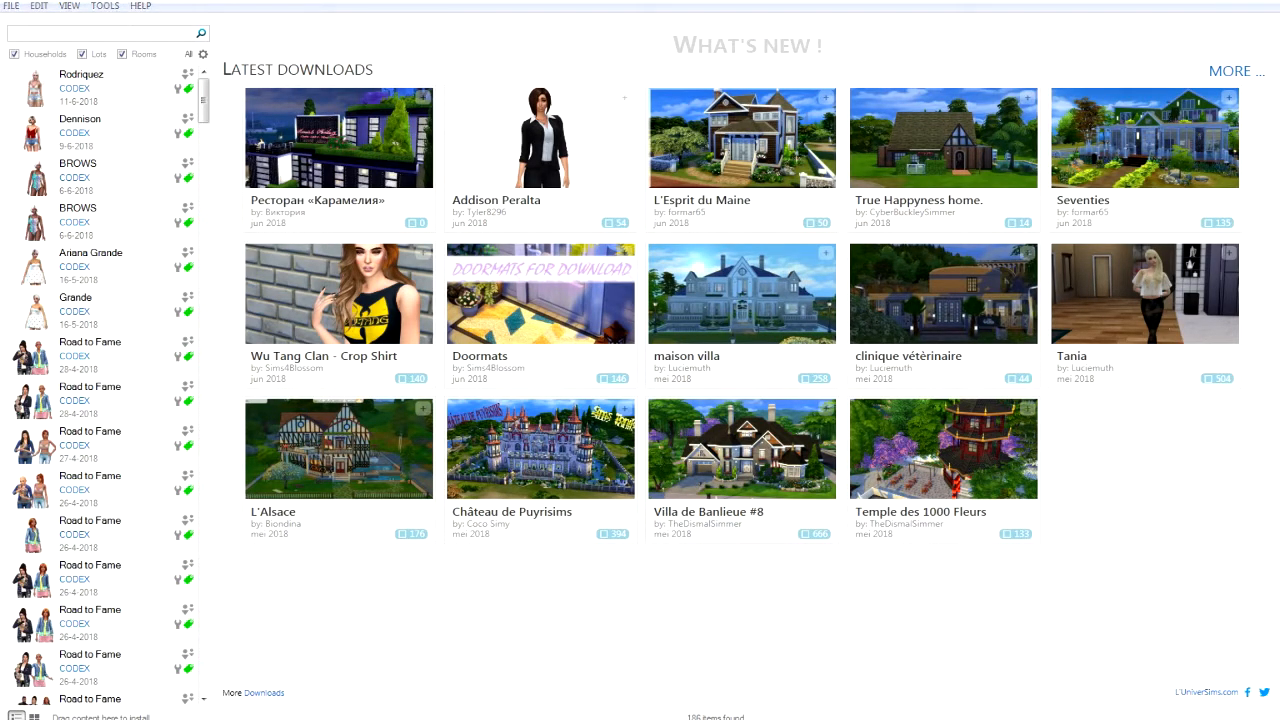
Find the 040415 Palladio Bakery lot by searching '04' and browse its preview images.
{"action": "type", "text": "040"}
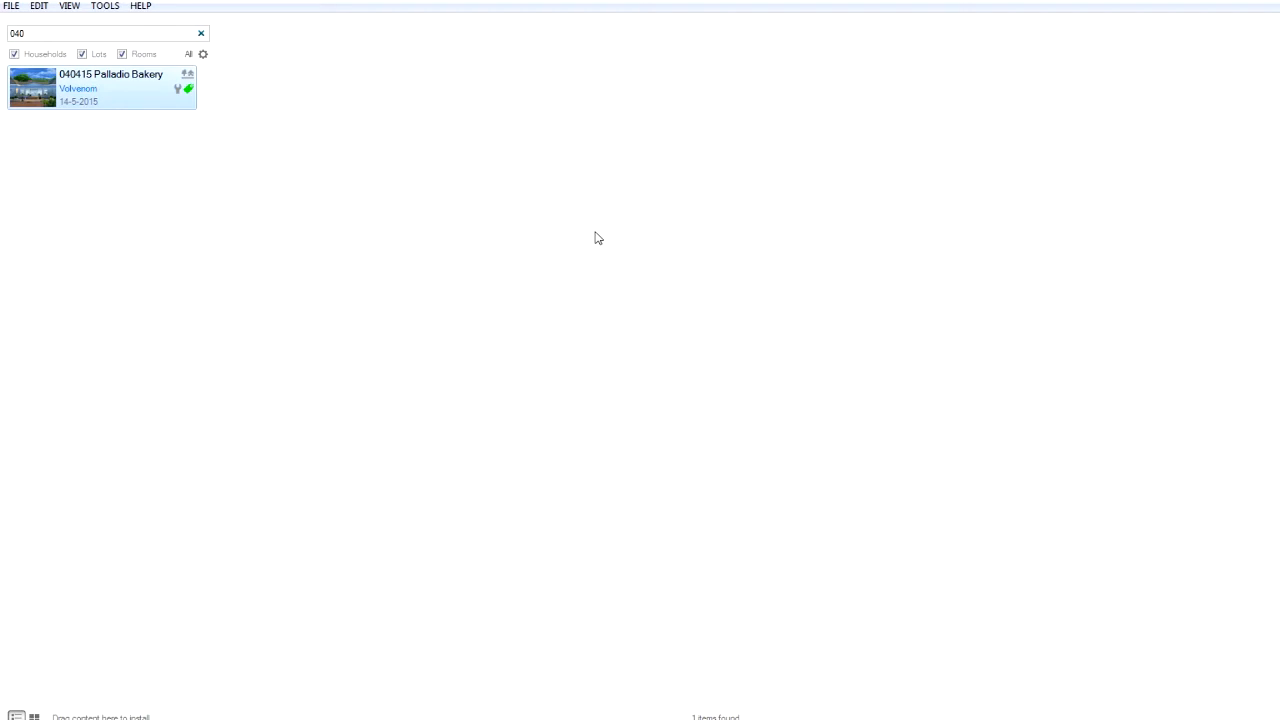
{"action": "left_click", "coordinate": [100, 88]}
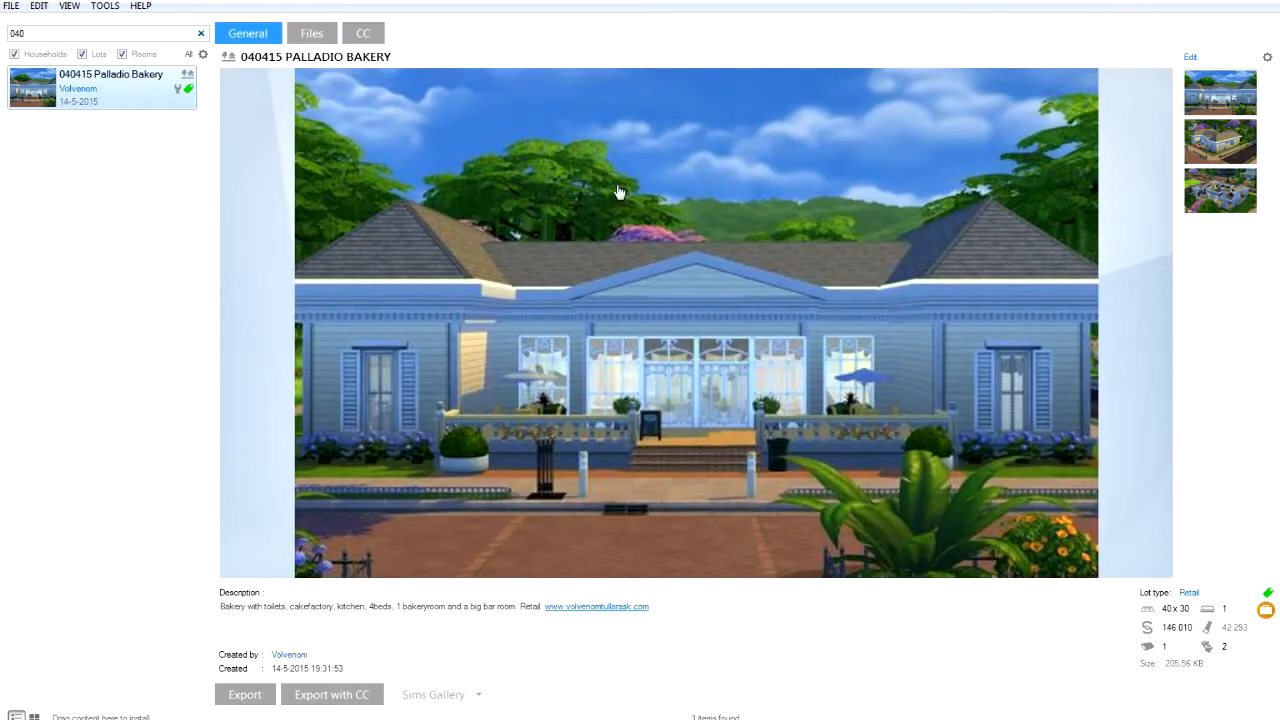
{"action": "left_click", "coordinate": [200, 32]}
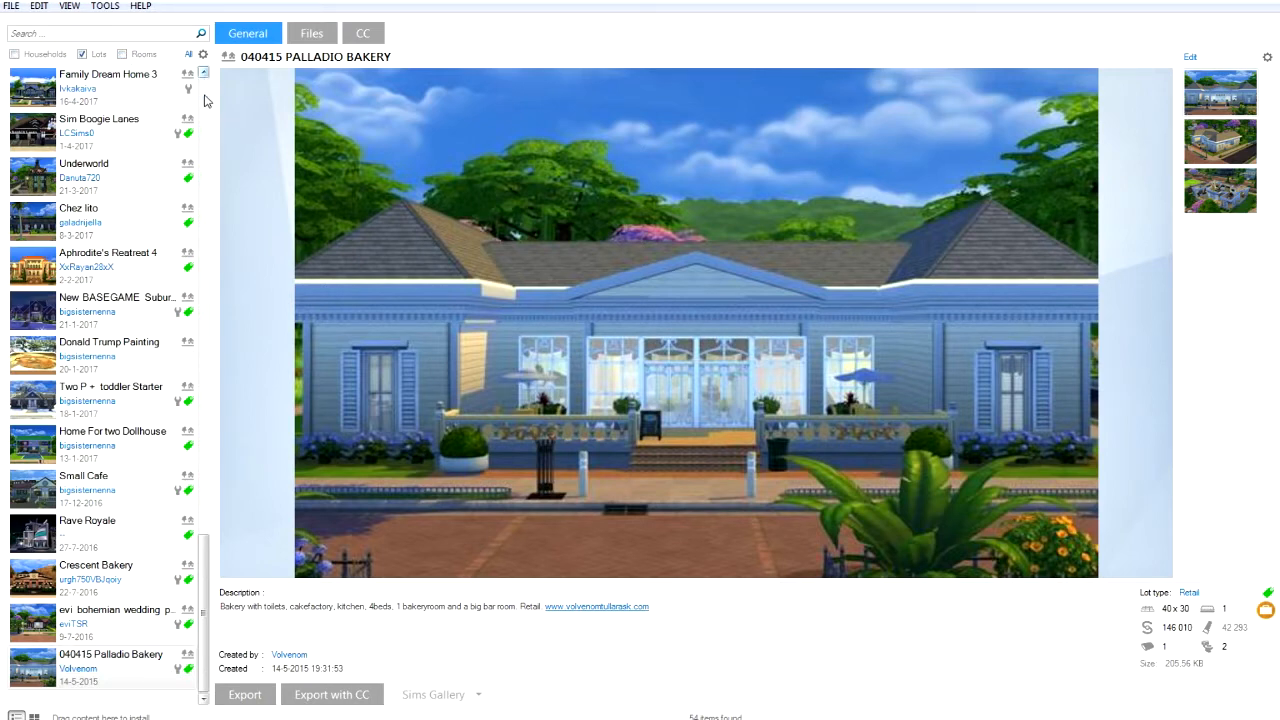
{"action": "scroll", "scroll_direction": "down", "scroll_amount": 3}
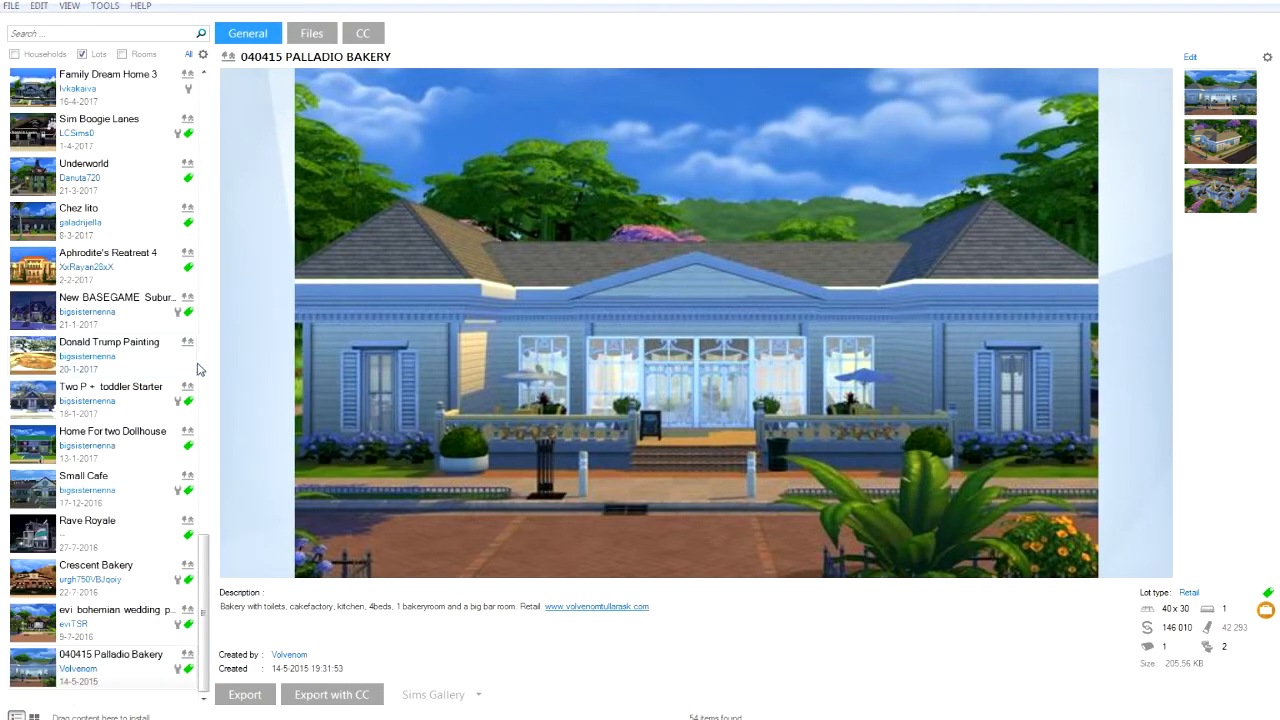
Search '0404' again and list the six tray files the bakery lot requires.
{"action": "left_click", "coordinate": [100, 32]}
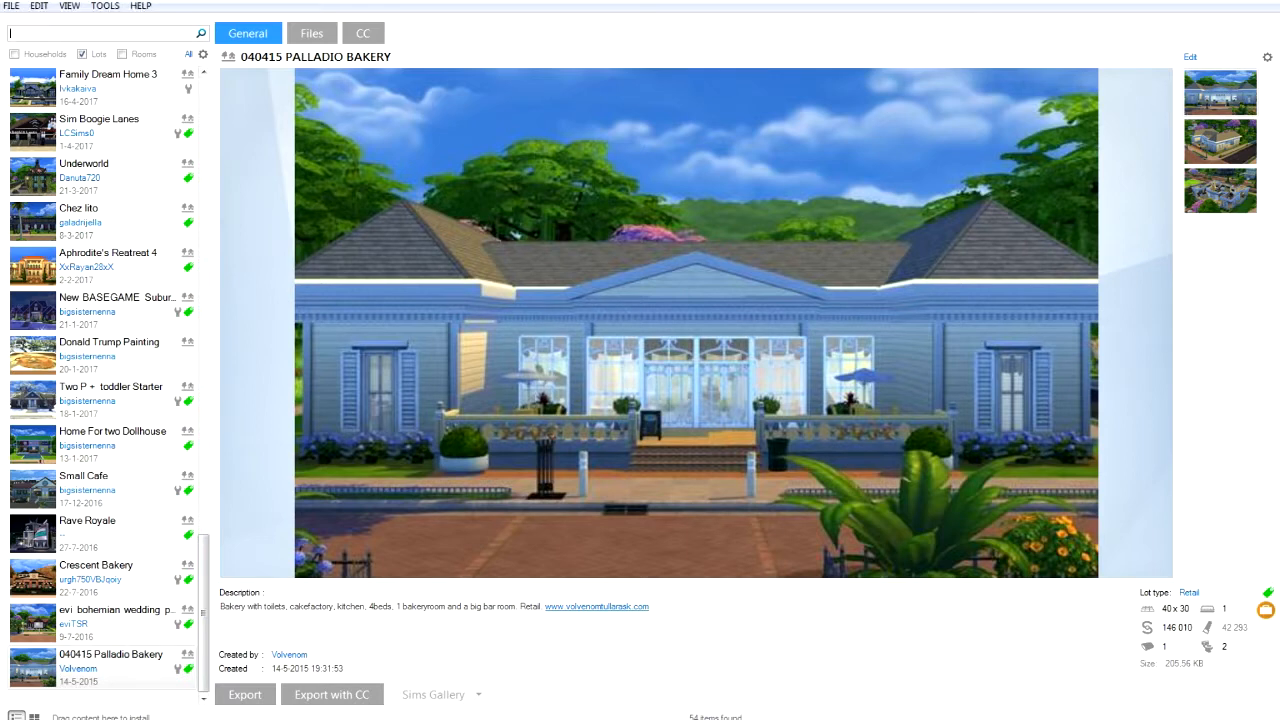
{"action": "type", "text": "0404"}
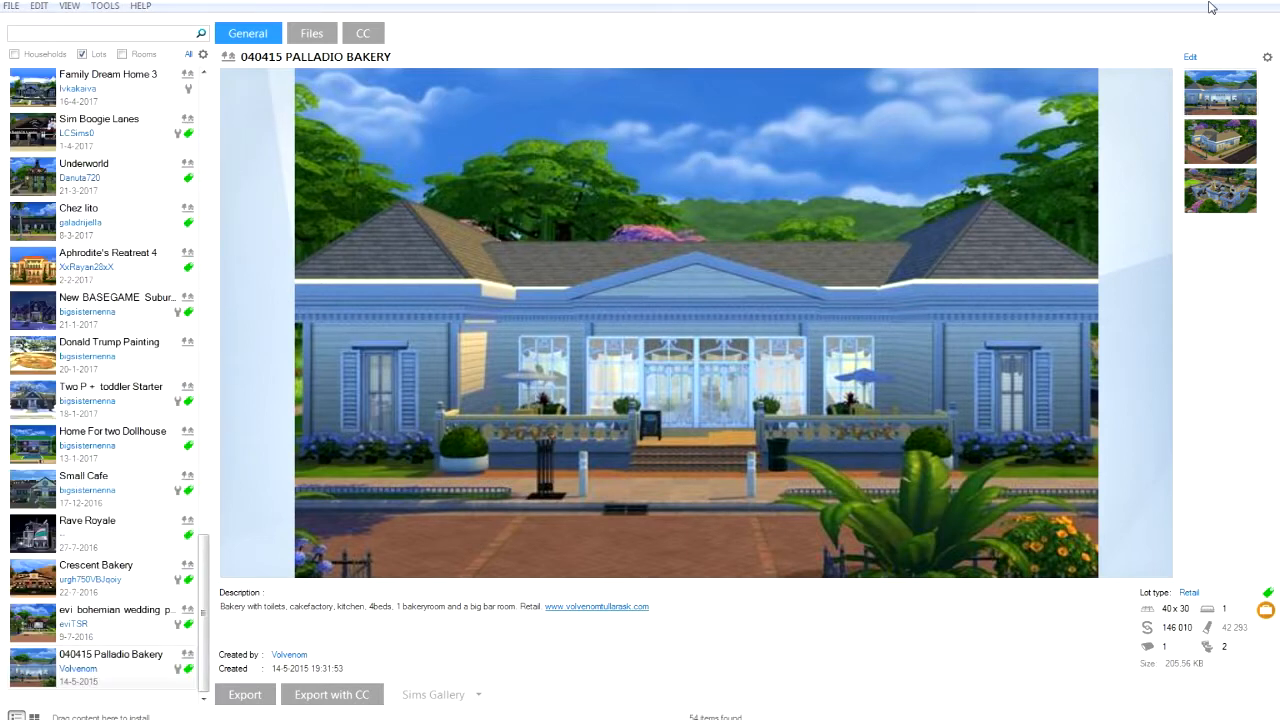
{"action": "mouse_move", "coordinate": [900, 160]}
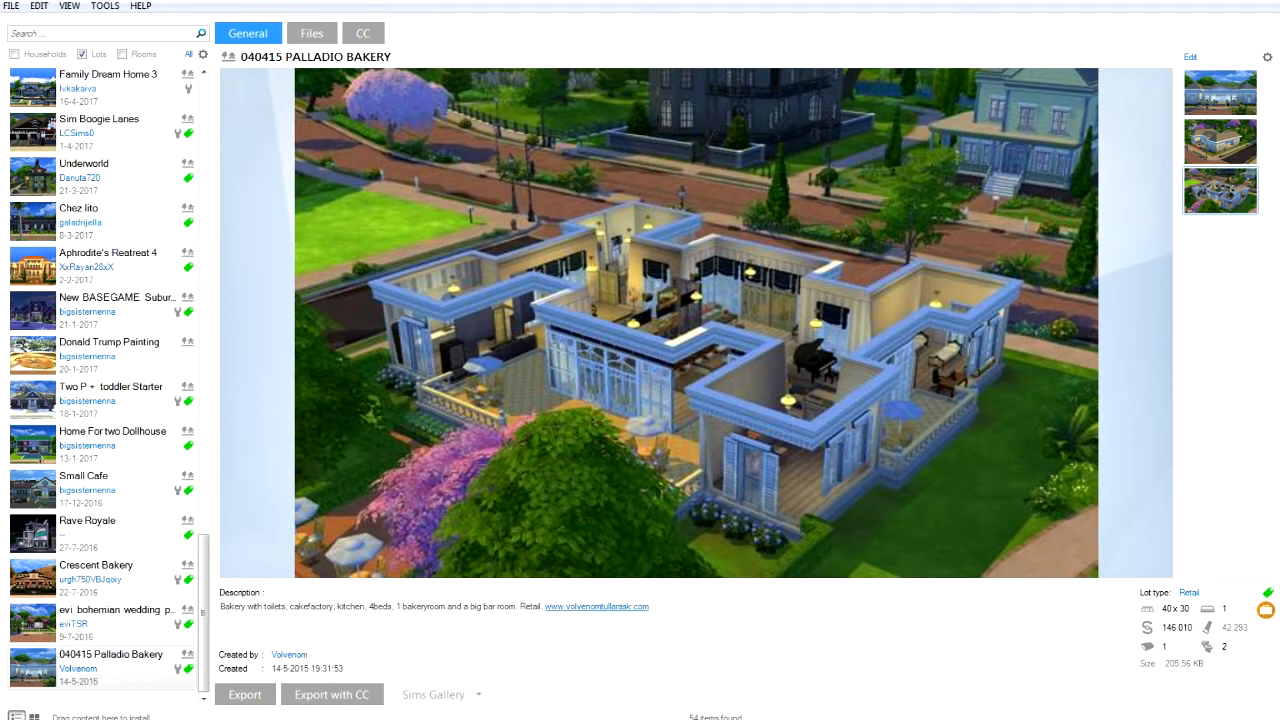
{"action": "mouse_move", "coordinate": [272, 672]}
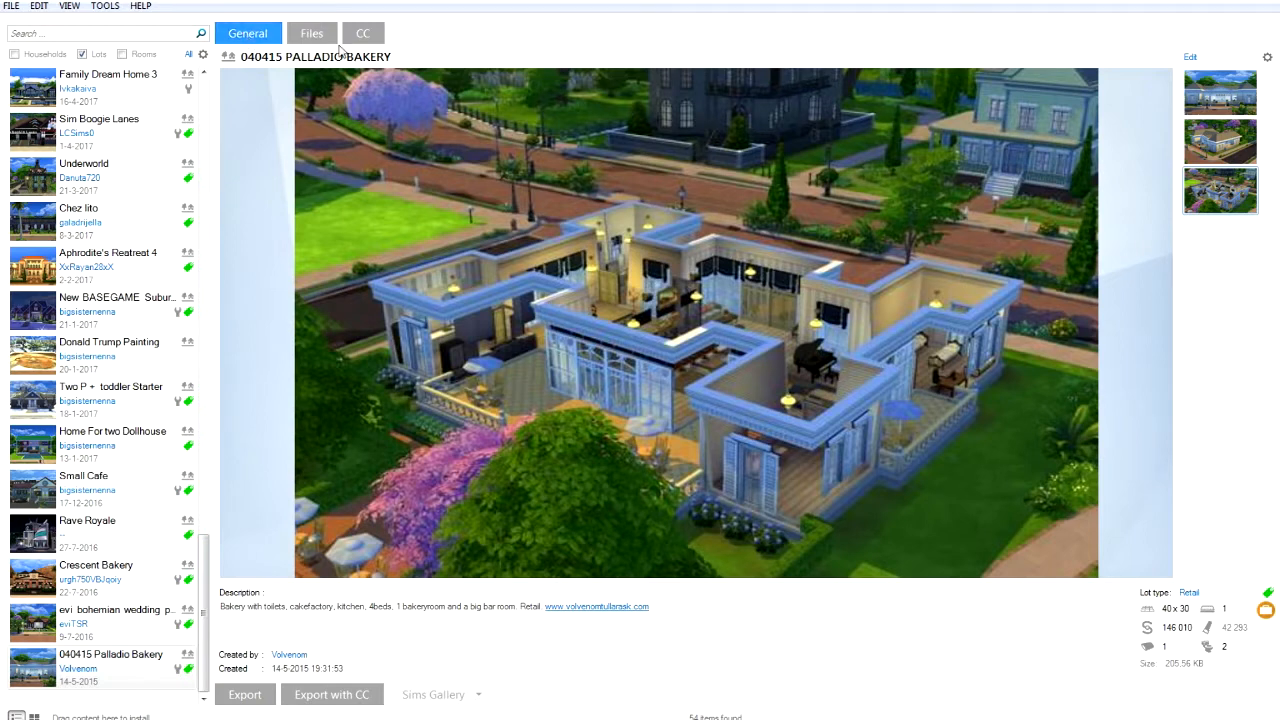
{"action": "left_click", "coordinate": [312, 32]}
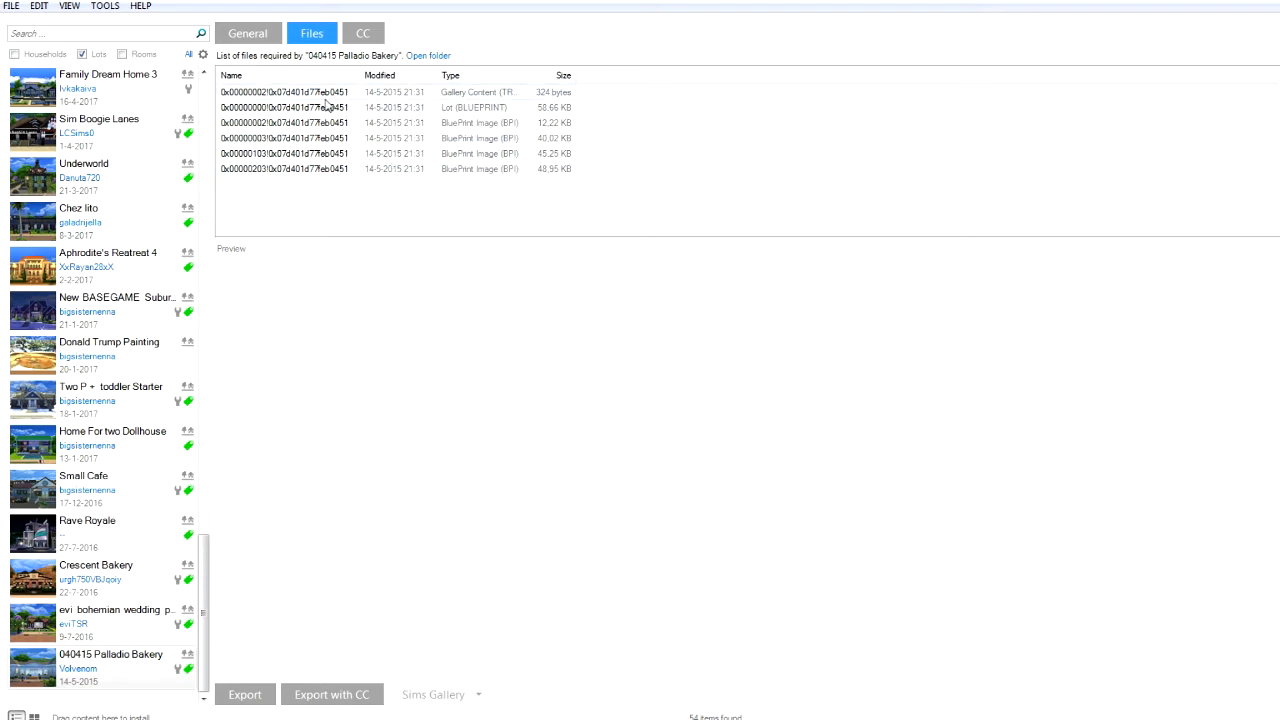
{"action": "mouse_move", "coordinate": [352, 98]}
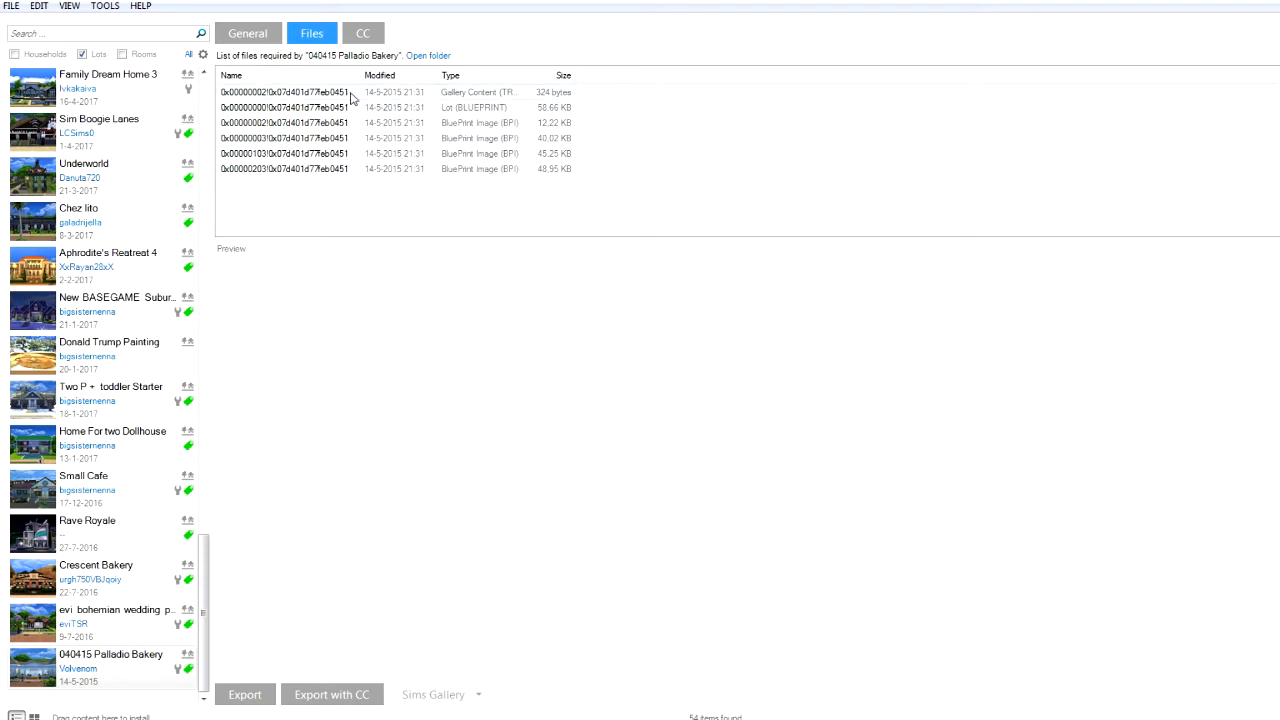
{"action": "mouse_move", "coordinate": [556, 296]}
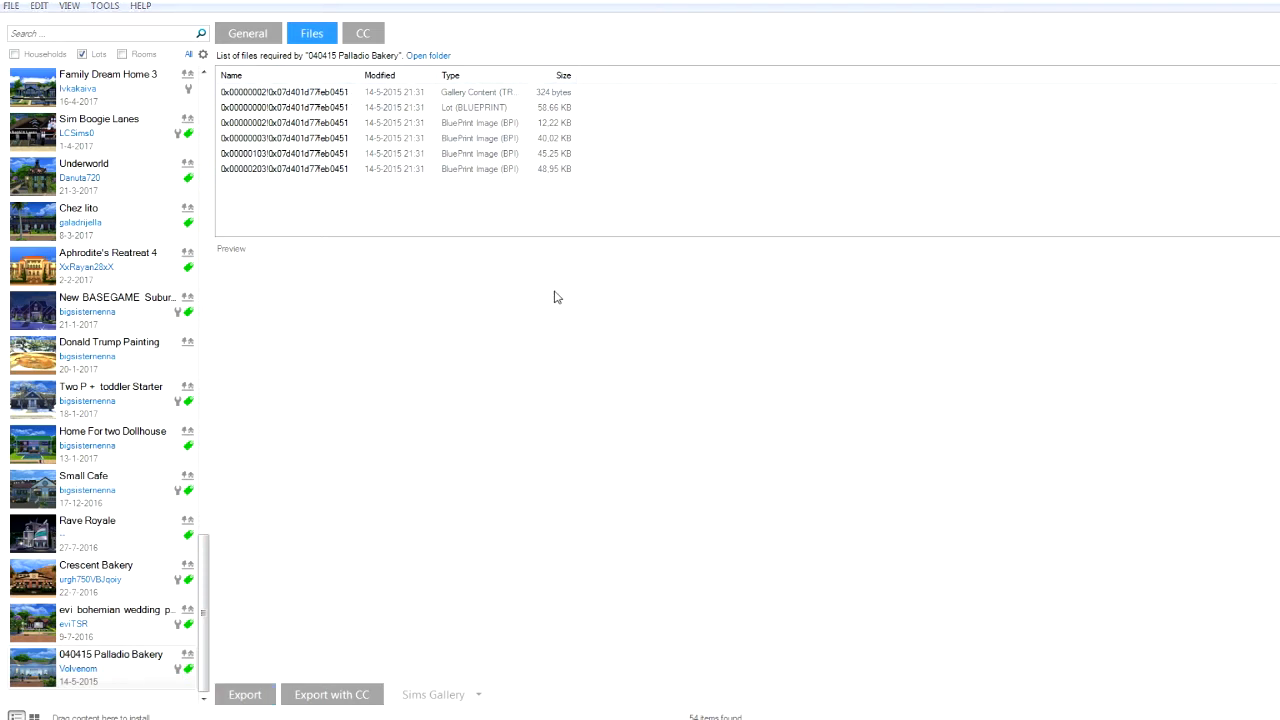
Read the shared file ID from the bakery lot's file names in the Files list.
{"action": "left_click", "coordinate": [428, 56]}
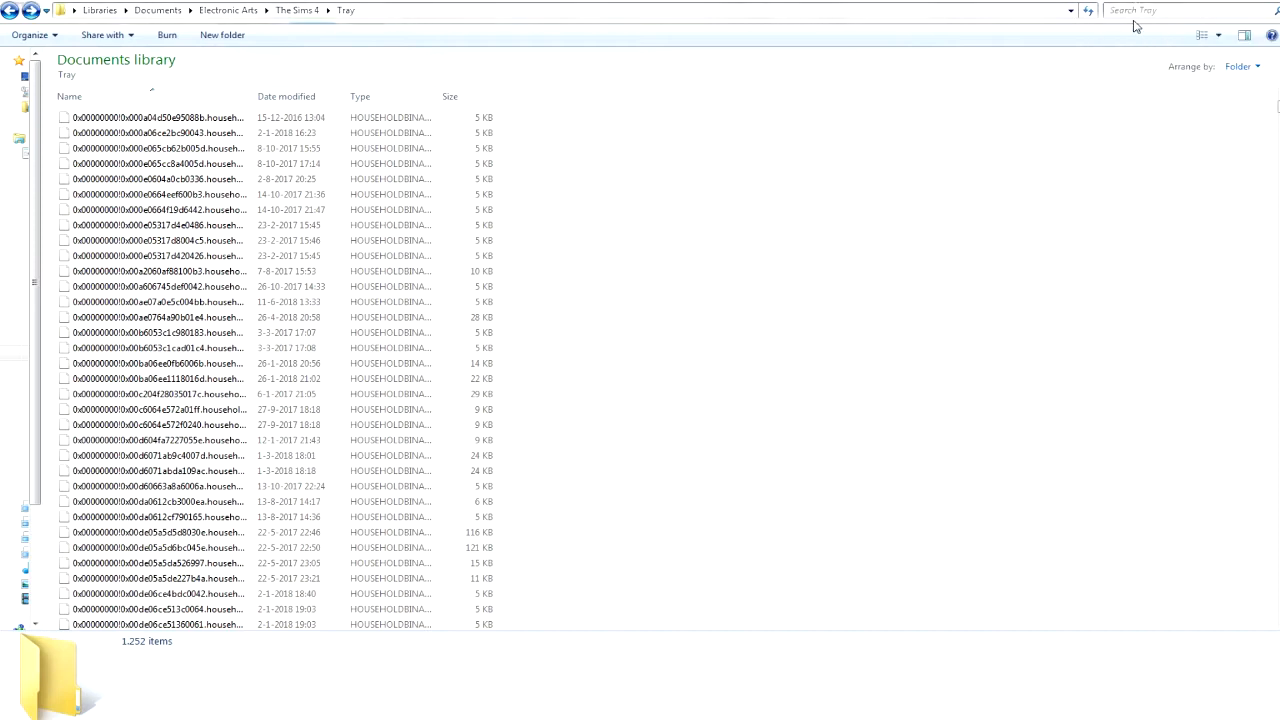
Search the Tray folder for files matching '77feb'.
{"action": "type", "text": "77feb"}
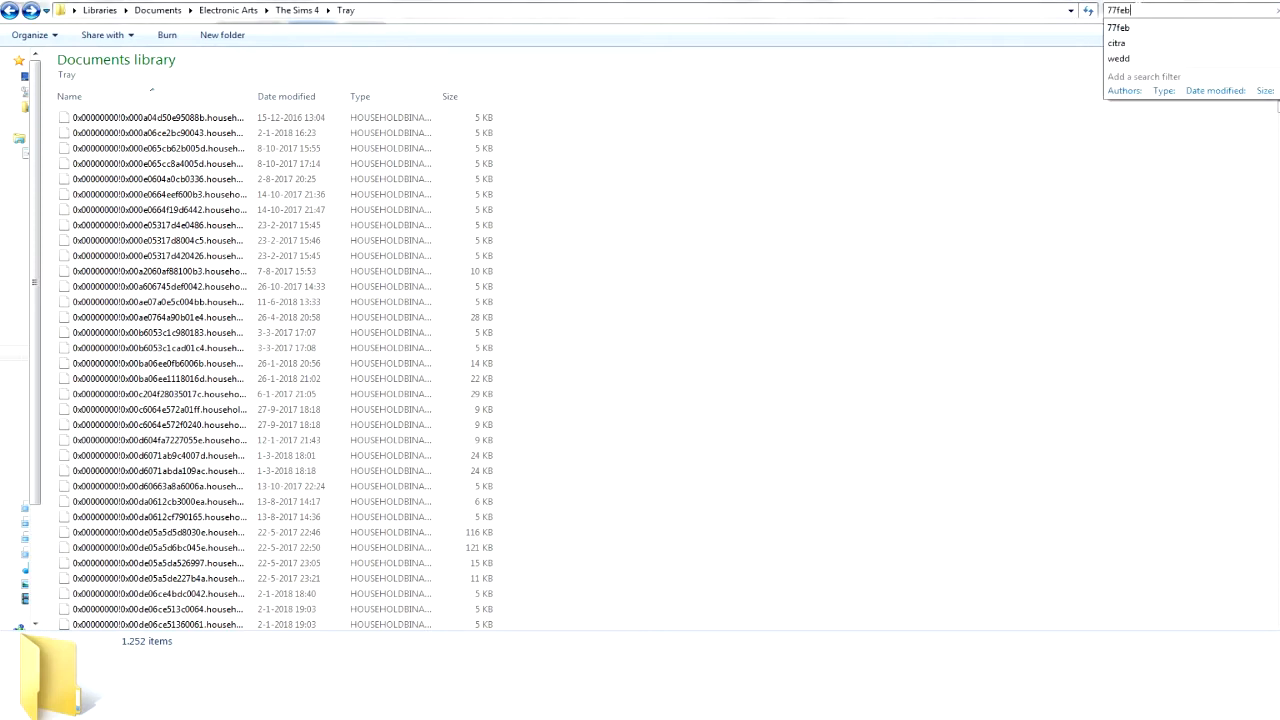
{"action": "key", "text": "enter"}
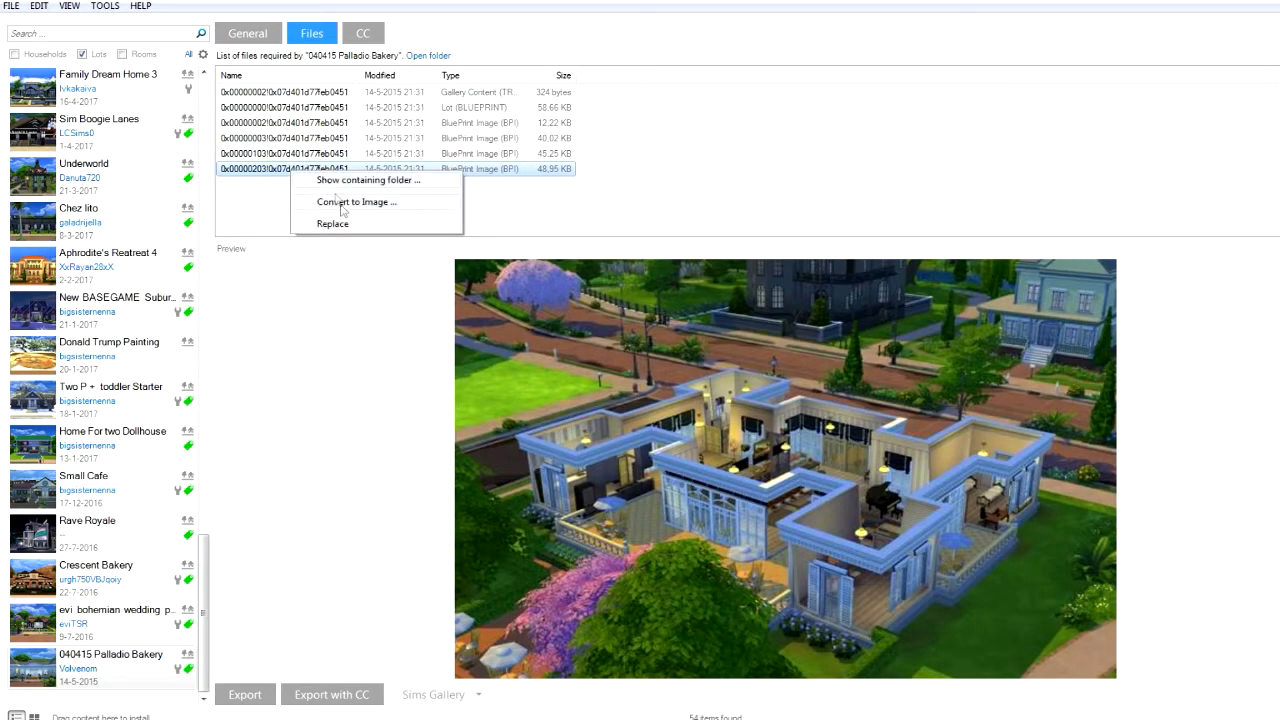
Reveal the bakery's six tray files in their containing folder for deletion.
{"action": "left_click", "coordinate": [368, 180]}
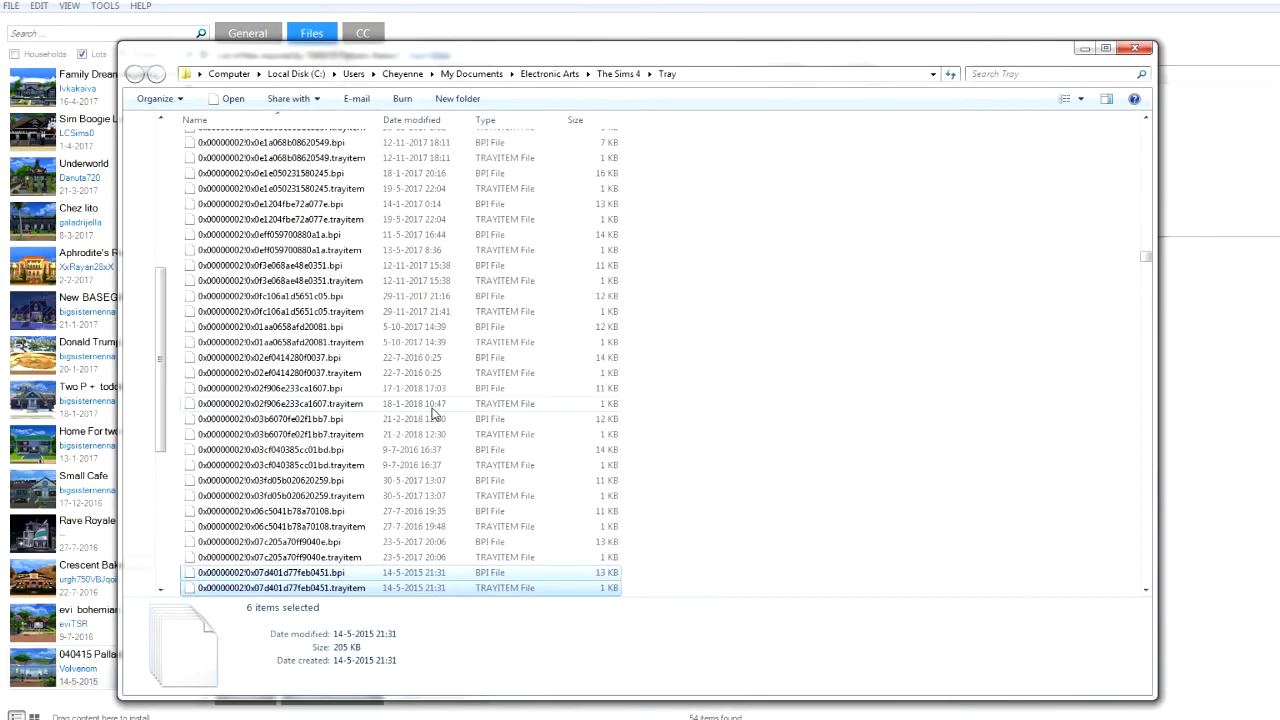
{"action": "scroll", "scroll_direction": "down", "scroll_amount": 3}
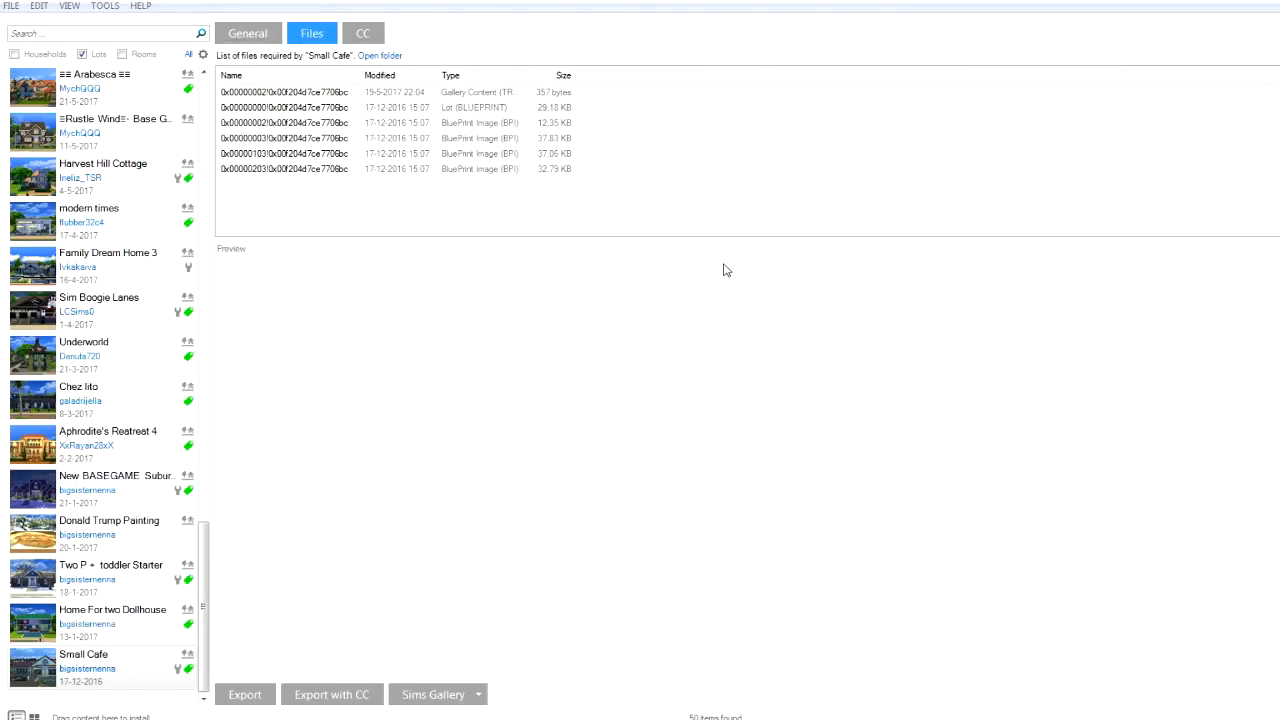
{"action": "mouse_move", "coordinate": [352, 218]}
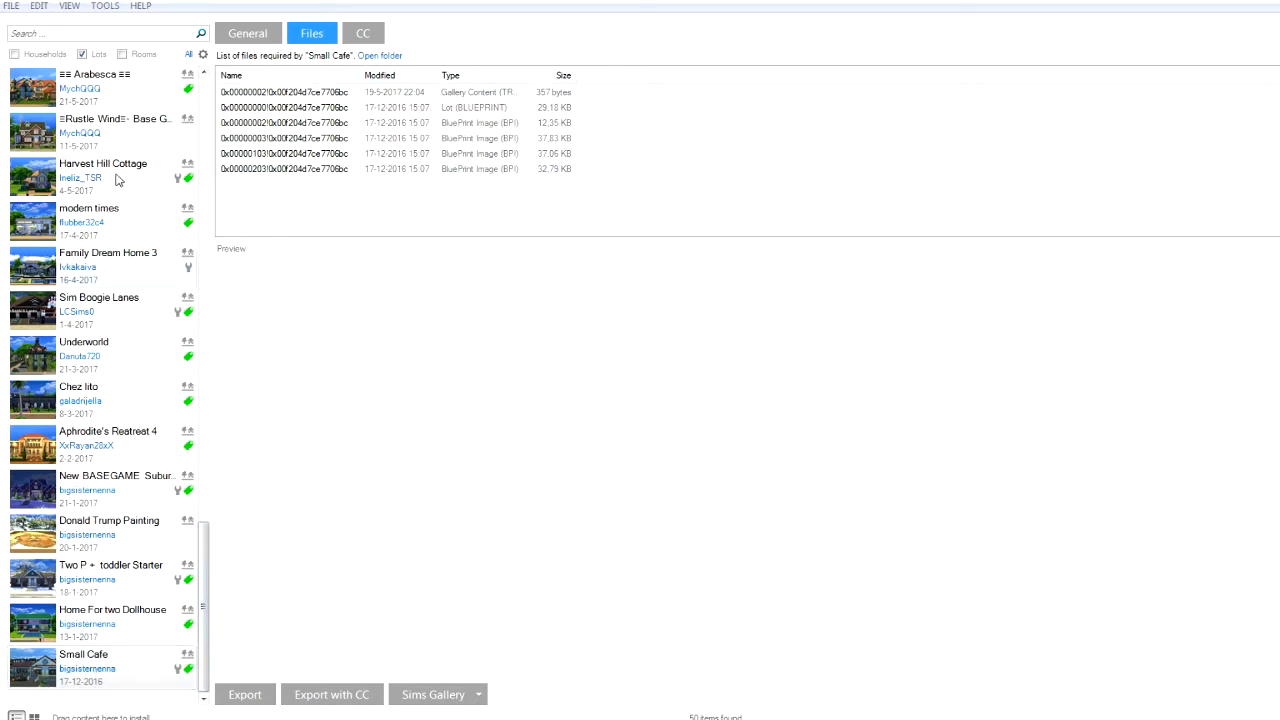
{"action": "left_click", "coordinate": [300, 152]}
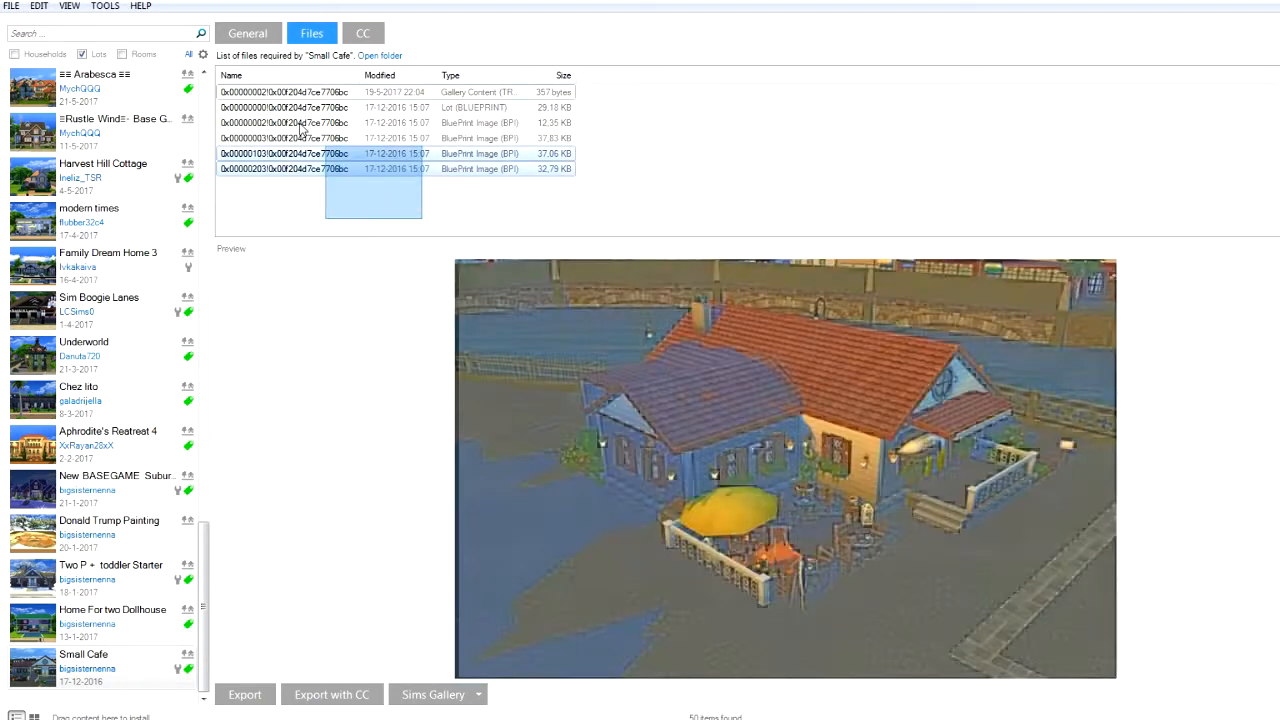
{"action": "left_click", "coordinate": [380, 56]}
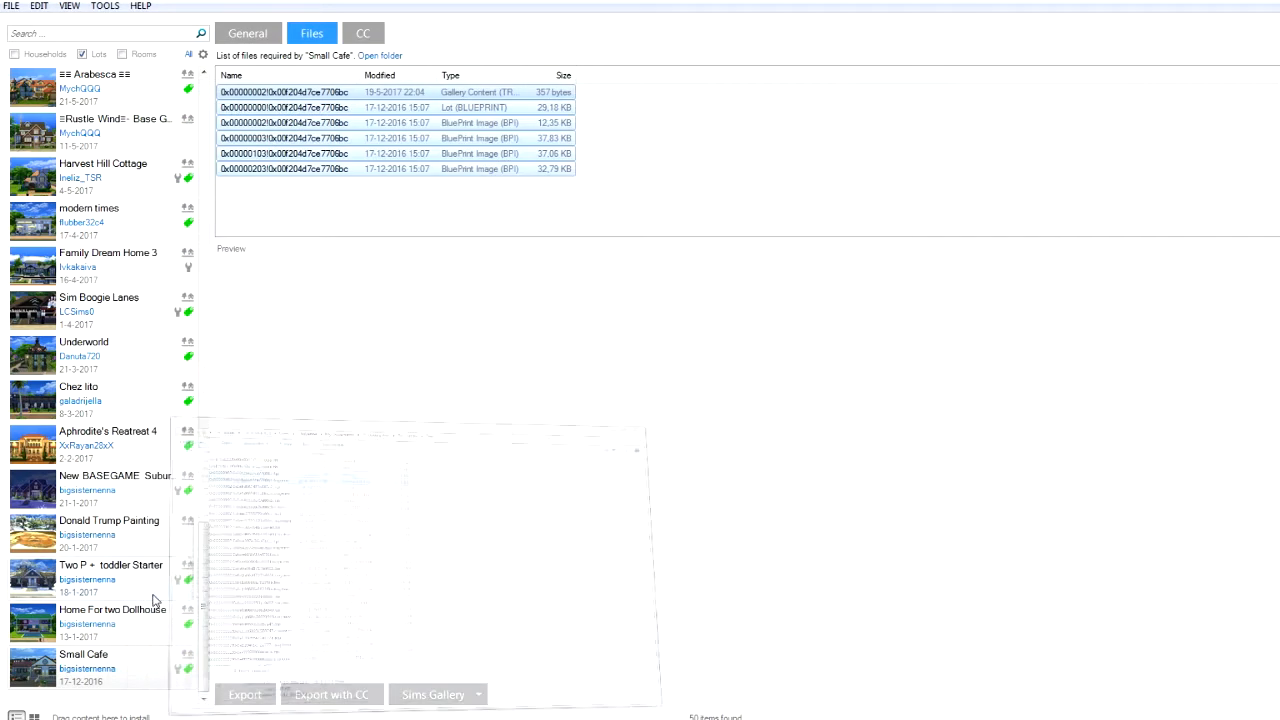
{"action": "left_click", "coordinate": [100, 664]}
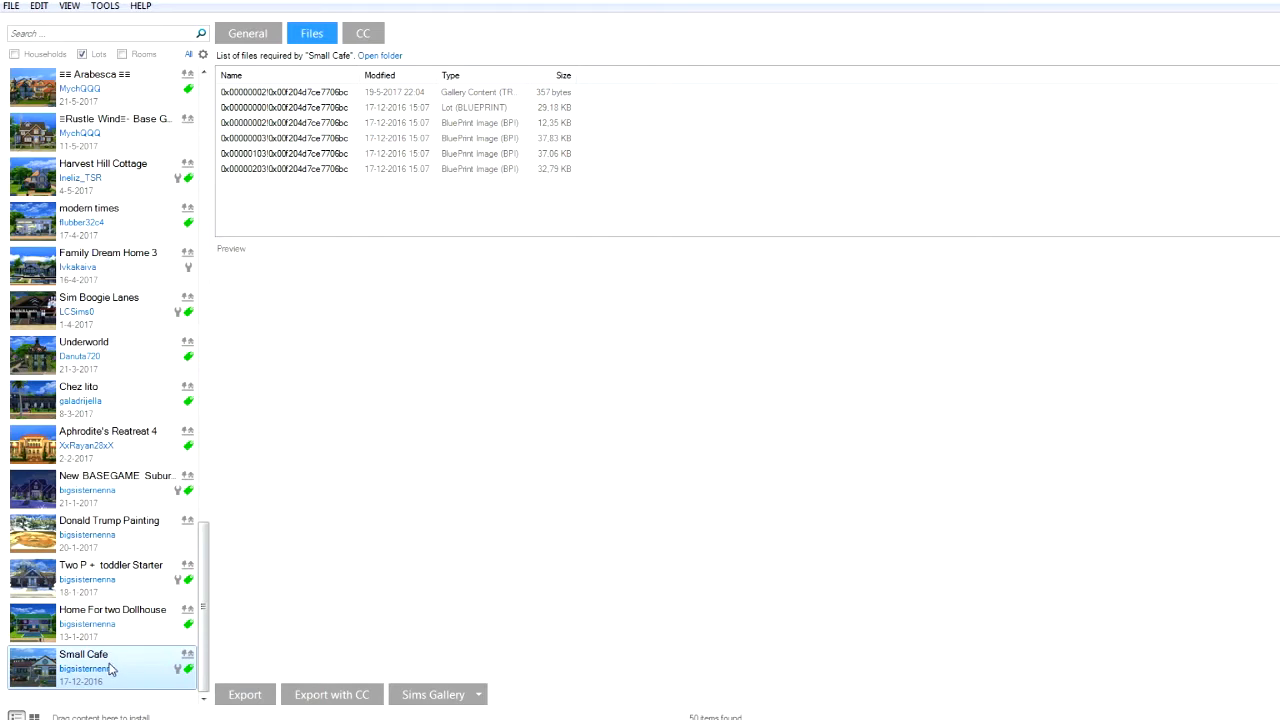
{"action": "mouse_move", "coordinate": [540, 244]}
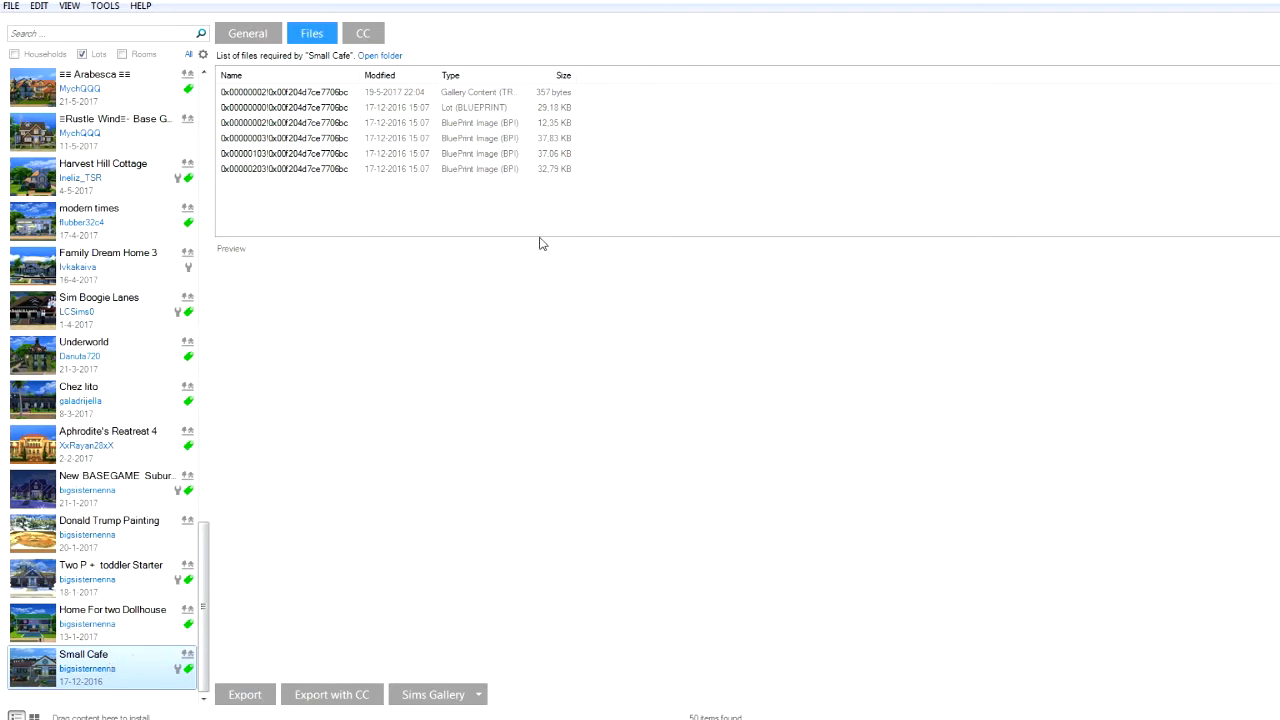
{"action": "mouse_move", "coordinate": [112, 664]}
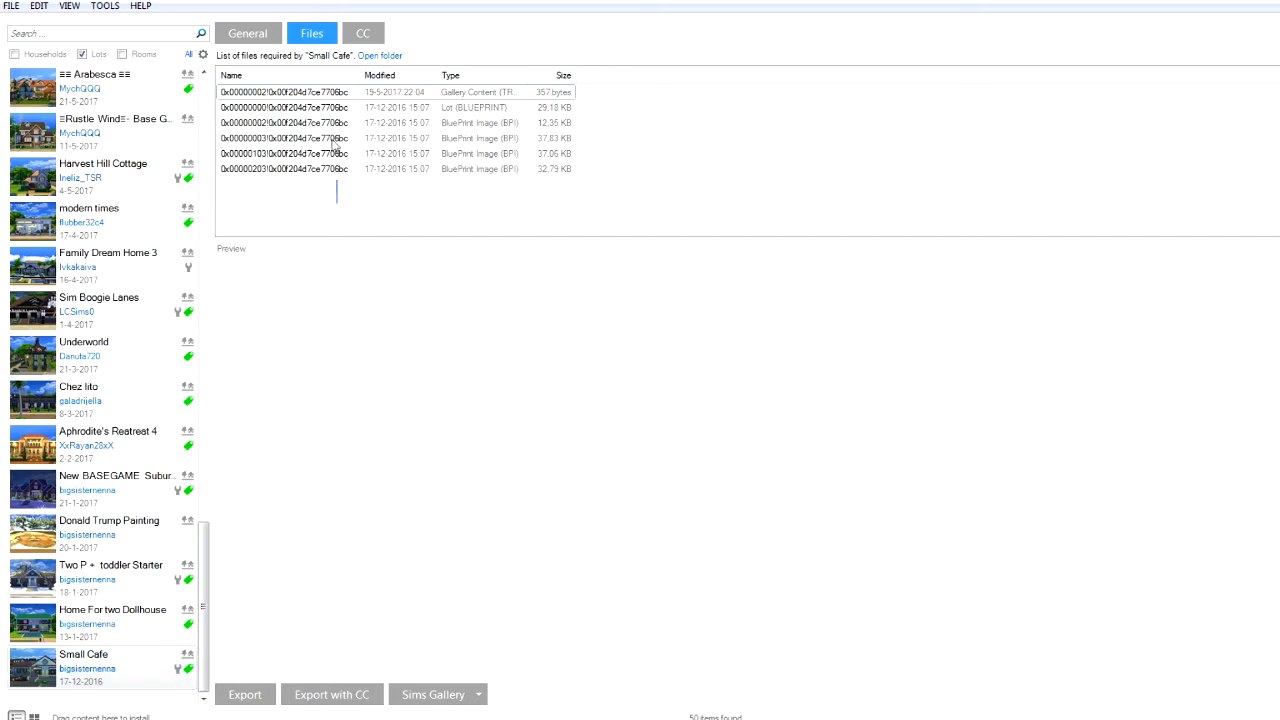
{"action": "left_click", "coordinate": [320, 122]}
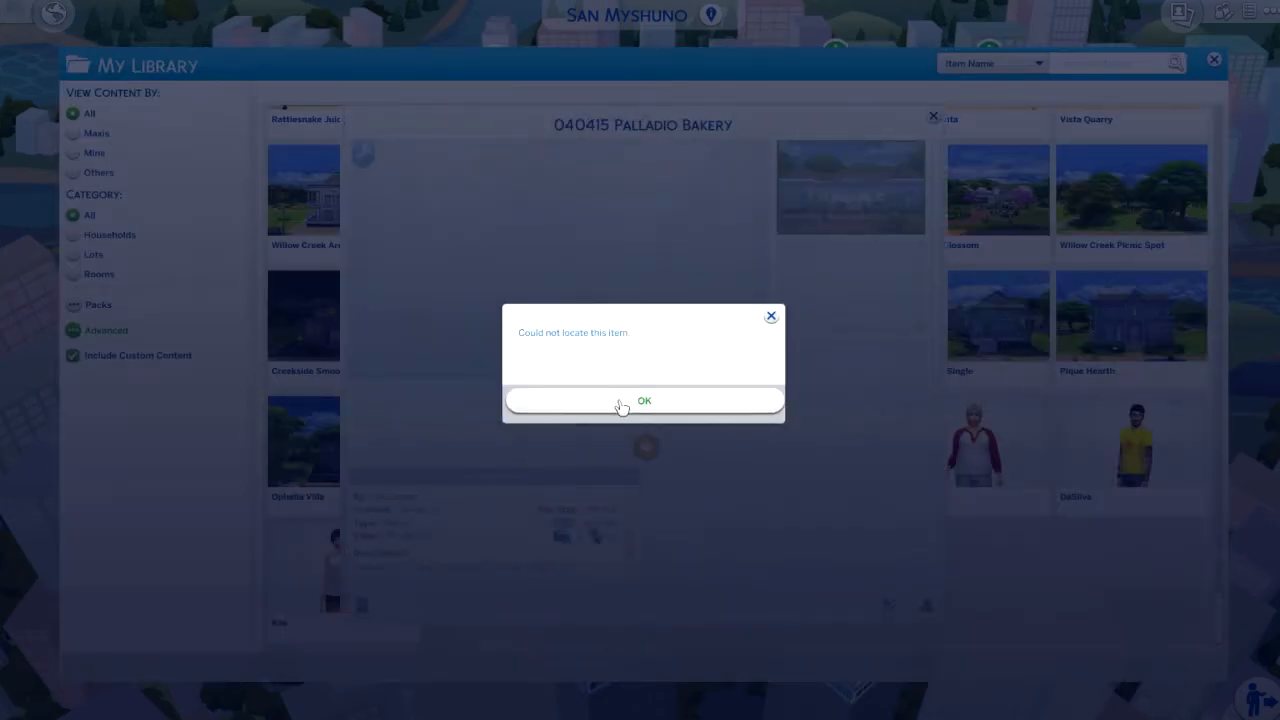
Confirm 040415 Palladio Bakery reports 'Could not locate this item' twice while still listed.
{"action": "left_click", "coordinate": [644, 400]}
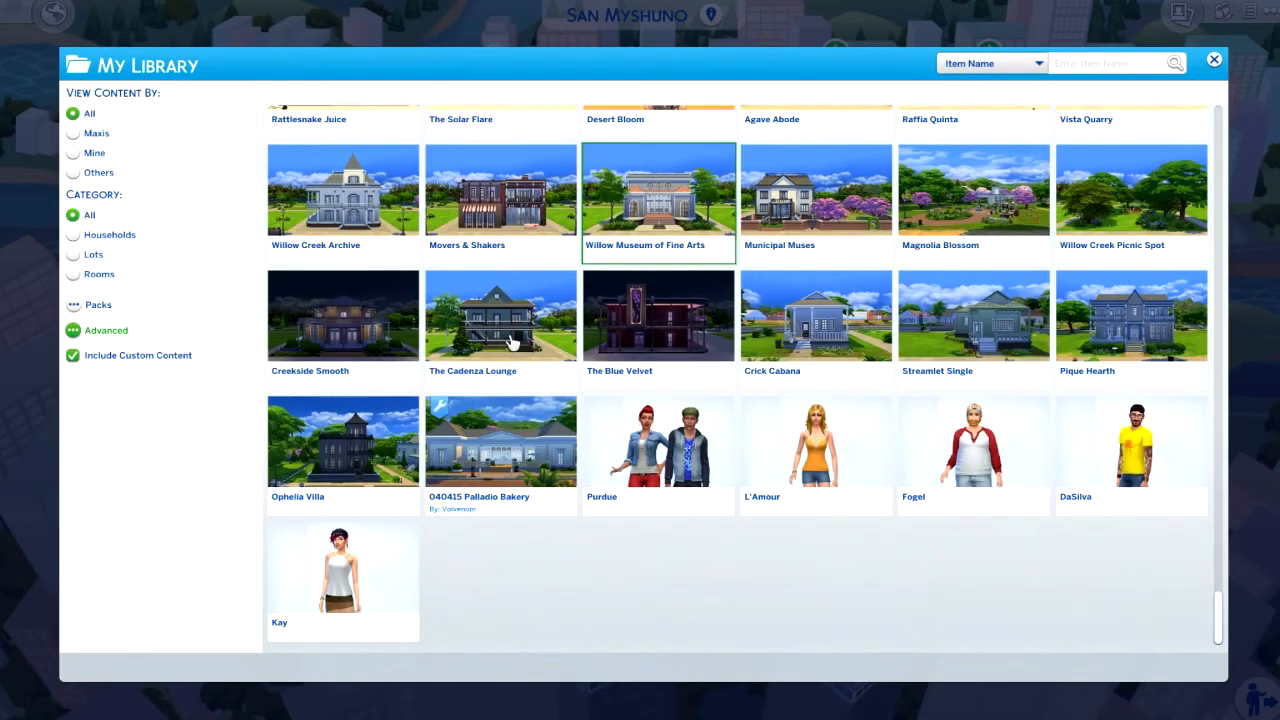
{"action": "left_click", "coordinate": [500, 450]}
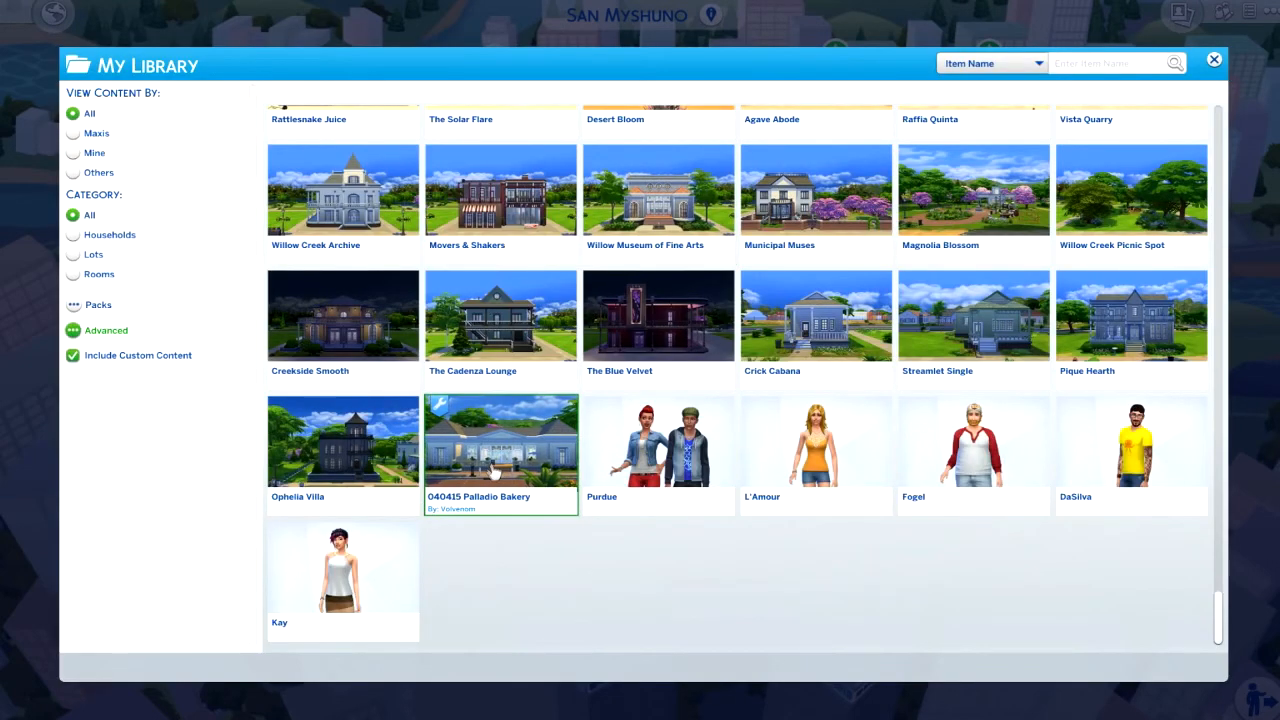
{"action": "double_click", "coordinate": [500, 442]}
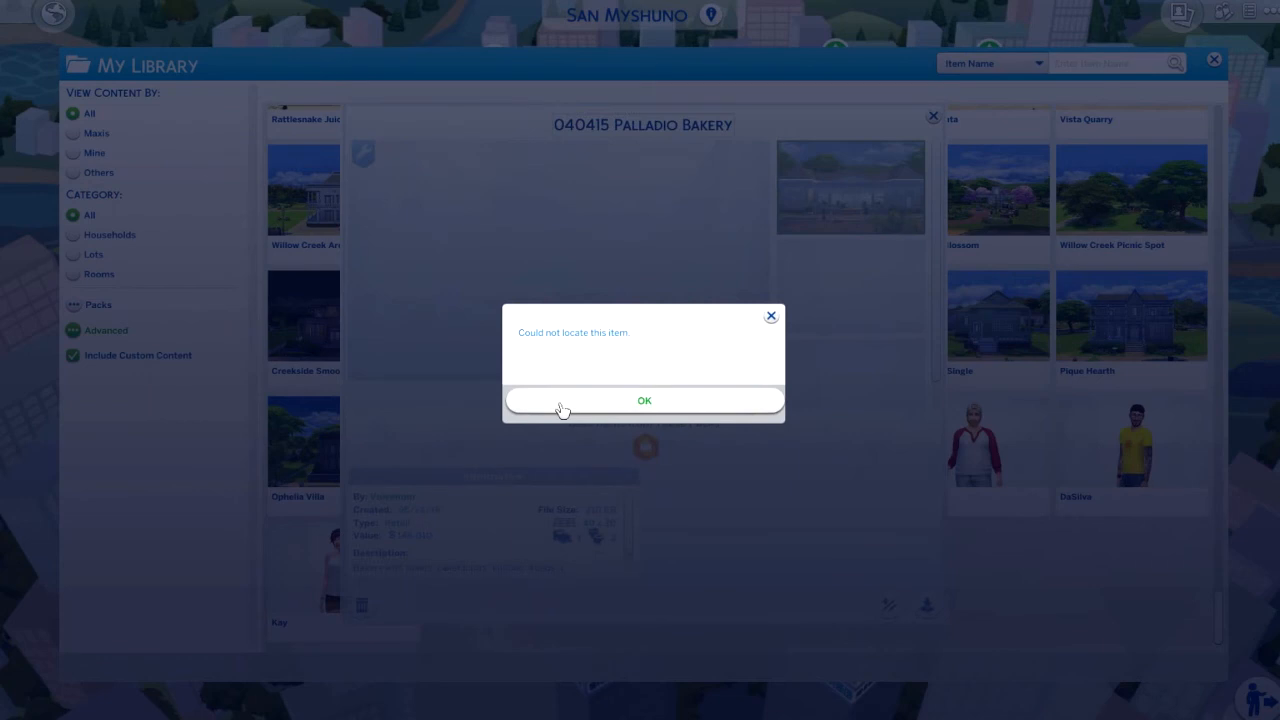
{"action": "left_click", "coordinate": [644, 400]}
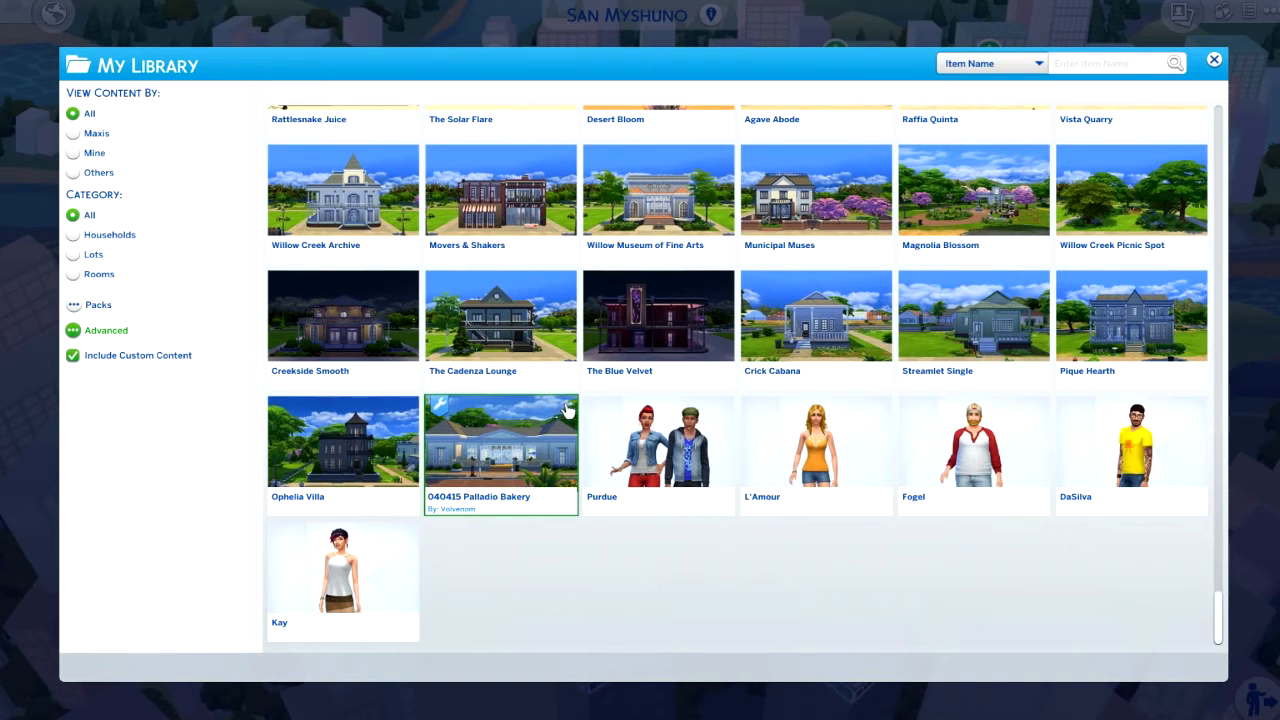
{"action": "mouse_move", "coordinate": [564, 424]}
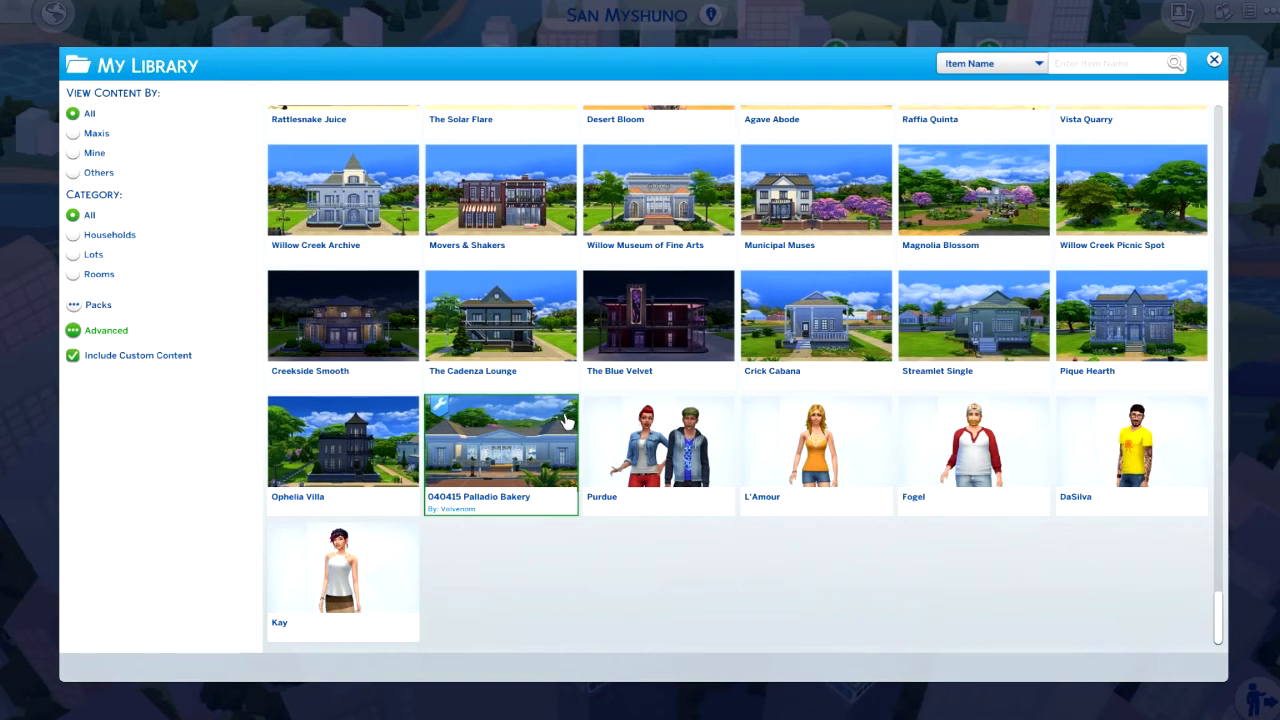
{"action": "mouse_move", "coordinate": [580, 424]}
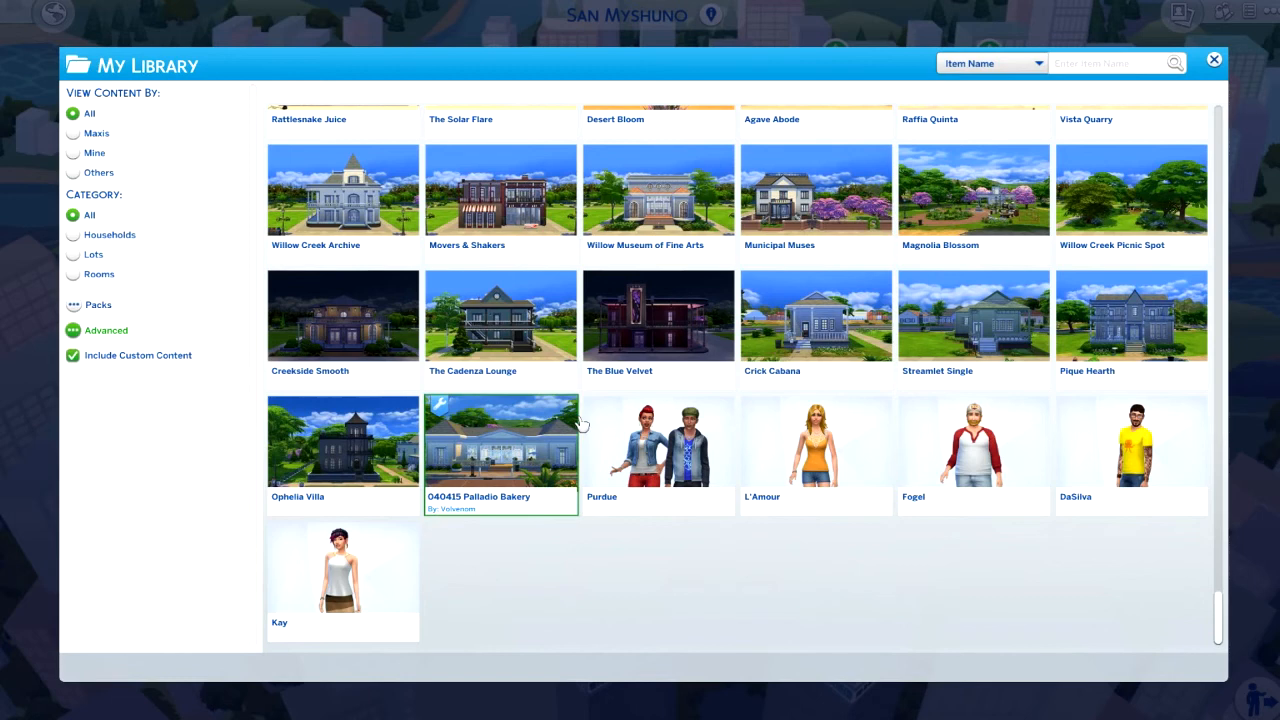
{"action": "left_click", "coordinate": [658, 442]}
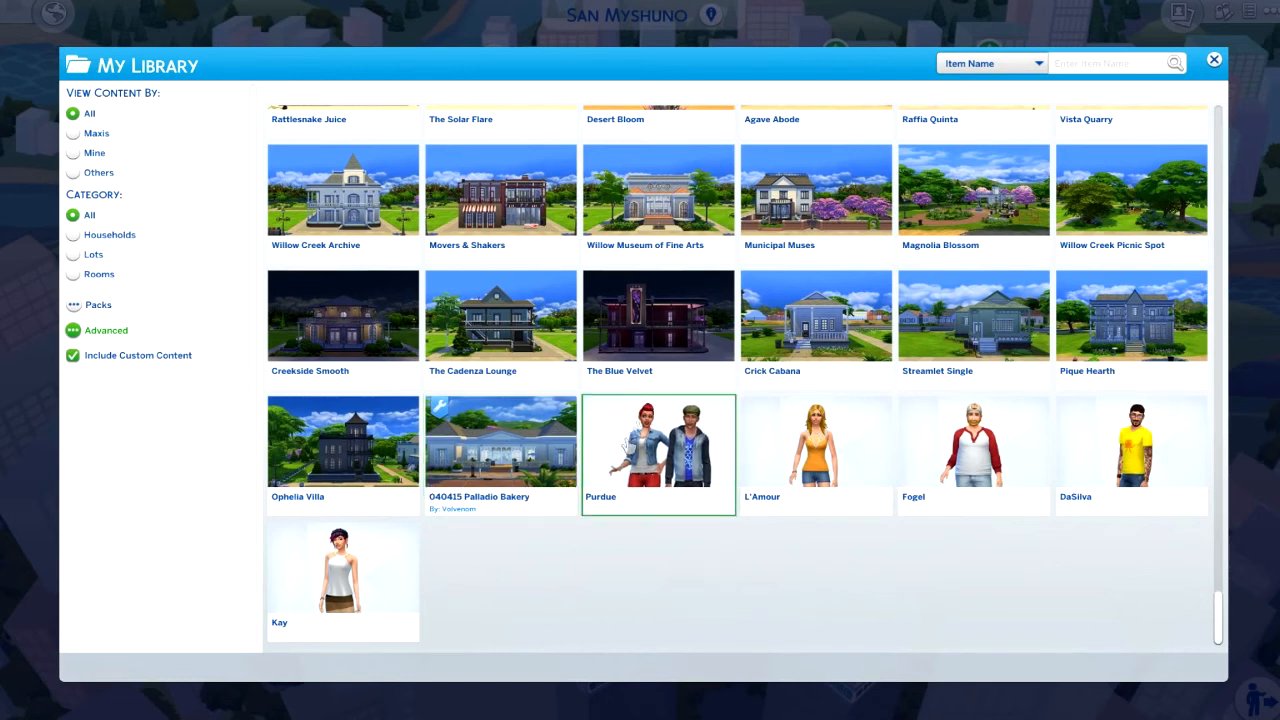